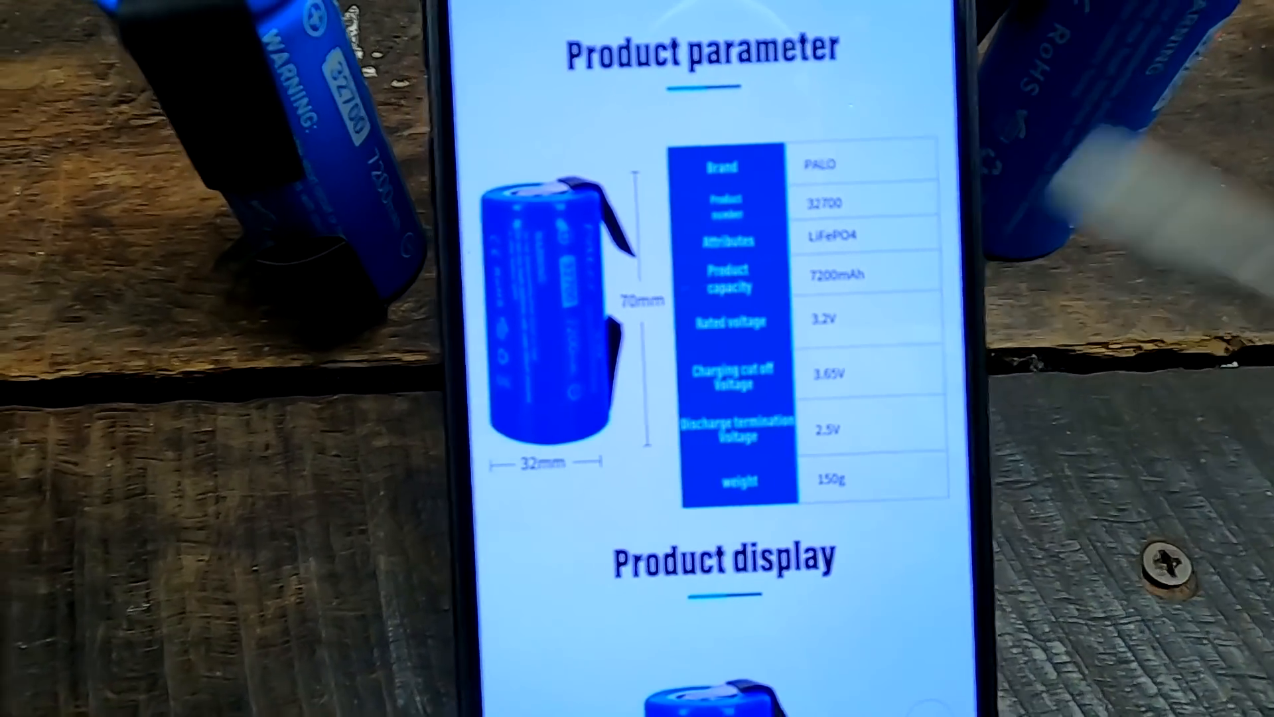
Scroll the 32700 LiFePO4 listing down to the item description with its specs.
scroll(down, 3)
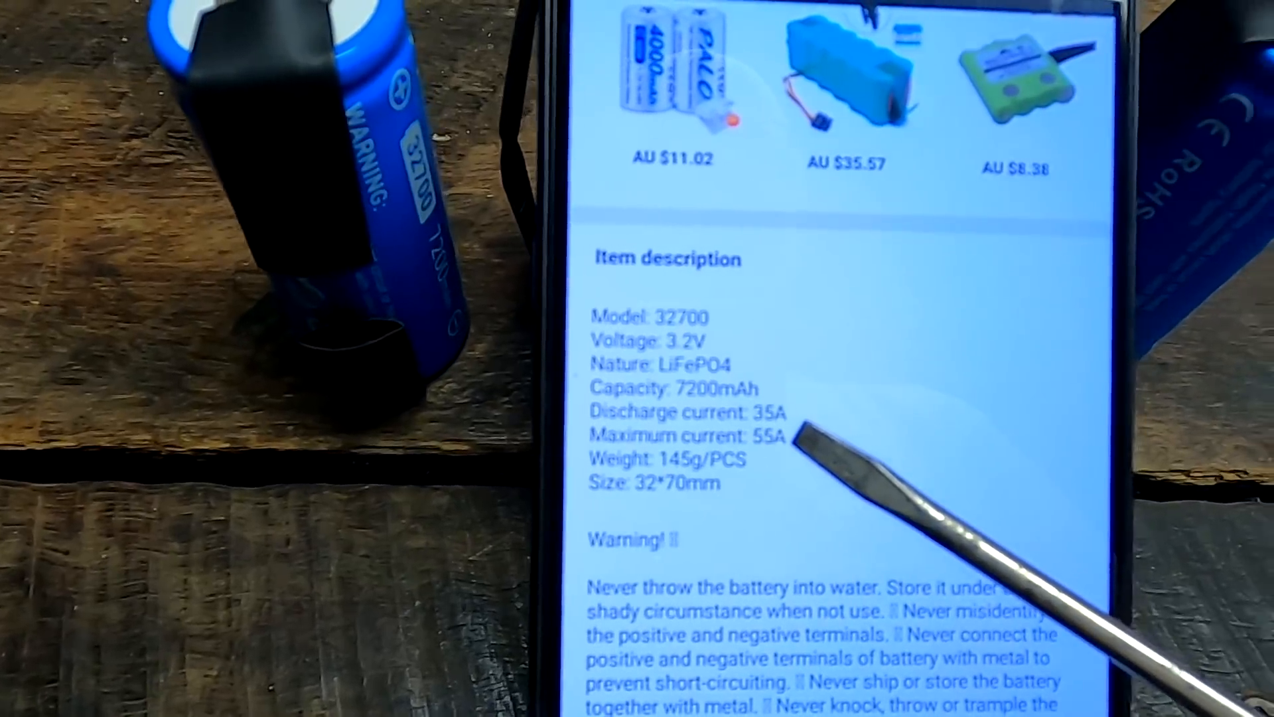
scroll(down, 3)
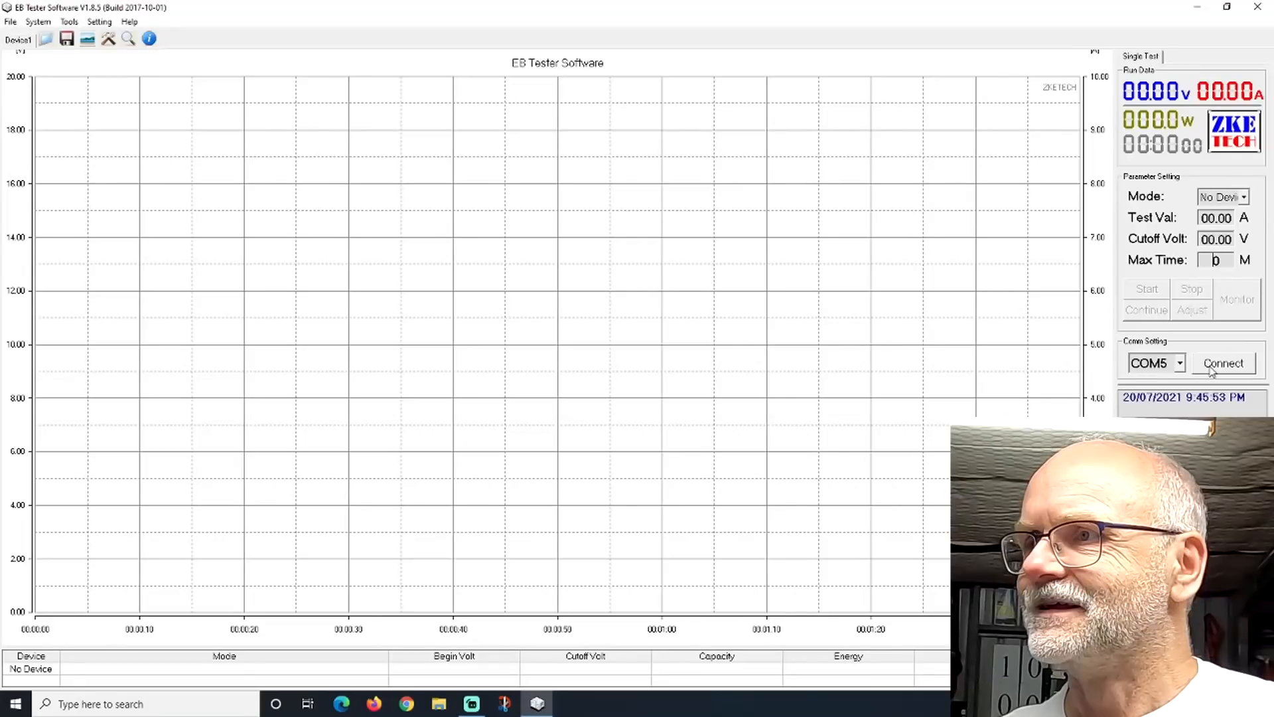
Connect to the EBC-A20 tester on COM5, reading the cell at 3.275 V in C-CV mode.
click(1223, 363)
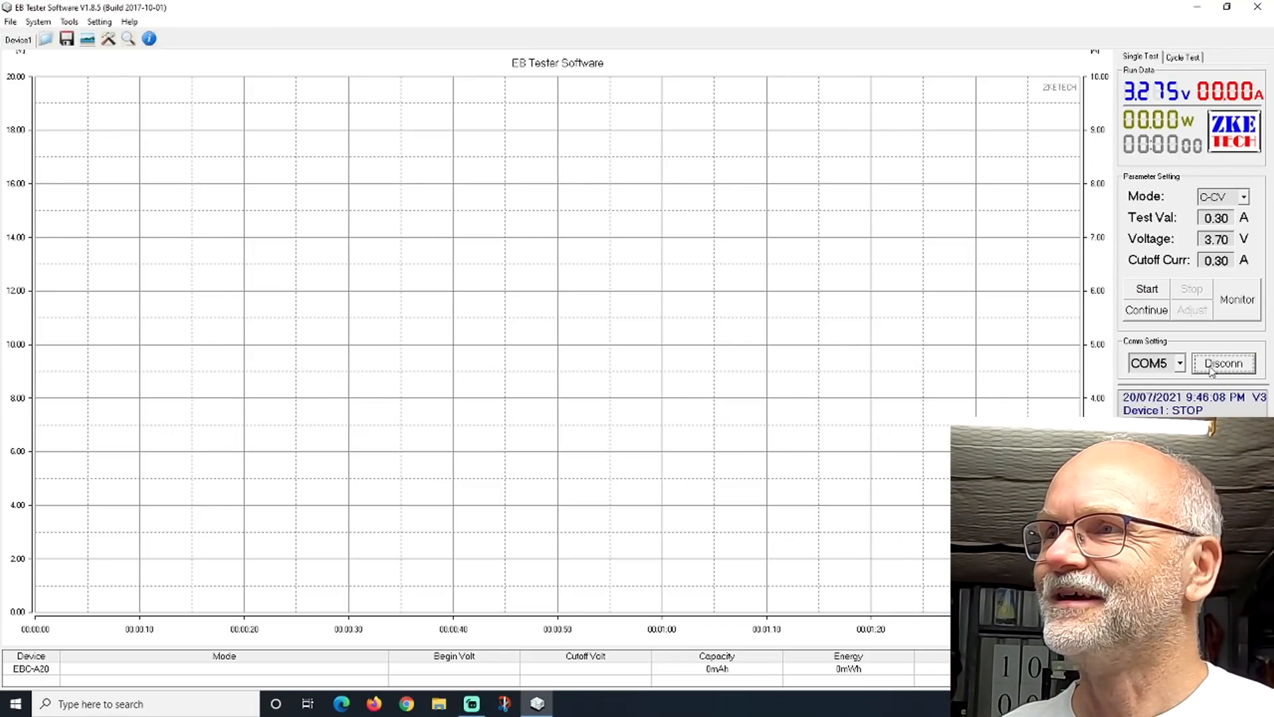
click(1147, 288)
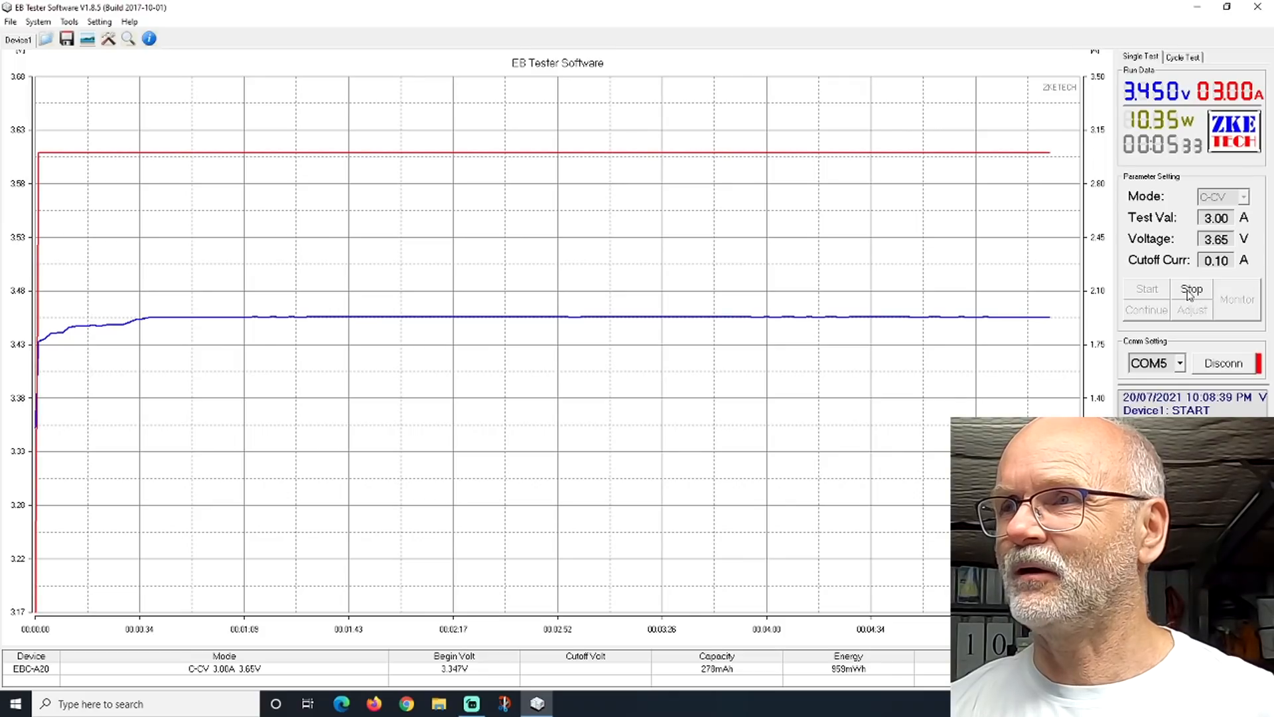
click(1192, 288)
text(5)
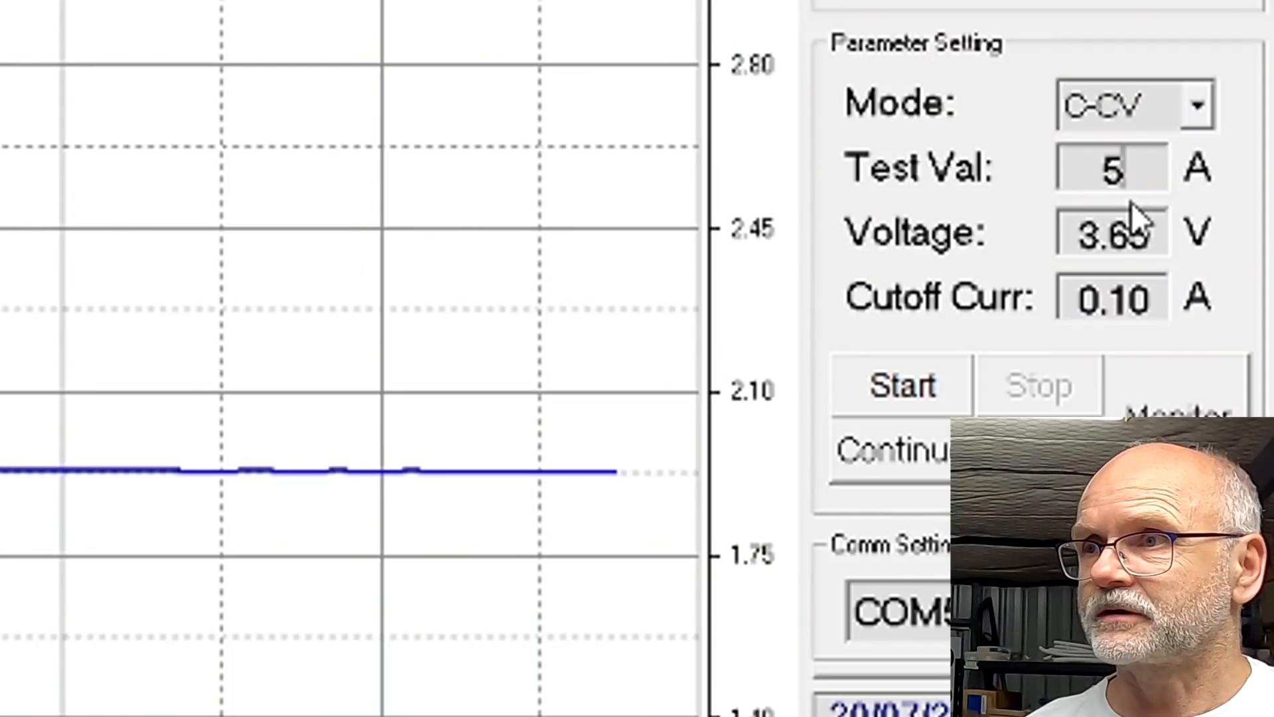
Keep C-CV mode in the Single Test panel and set the target charge voltage to 3.65 V.
click(1111, 231)
text(3.5)
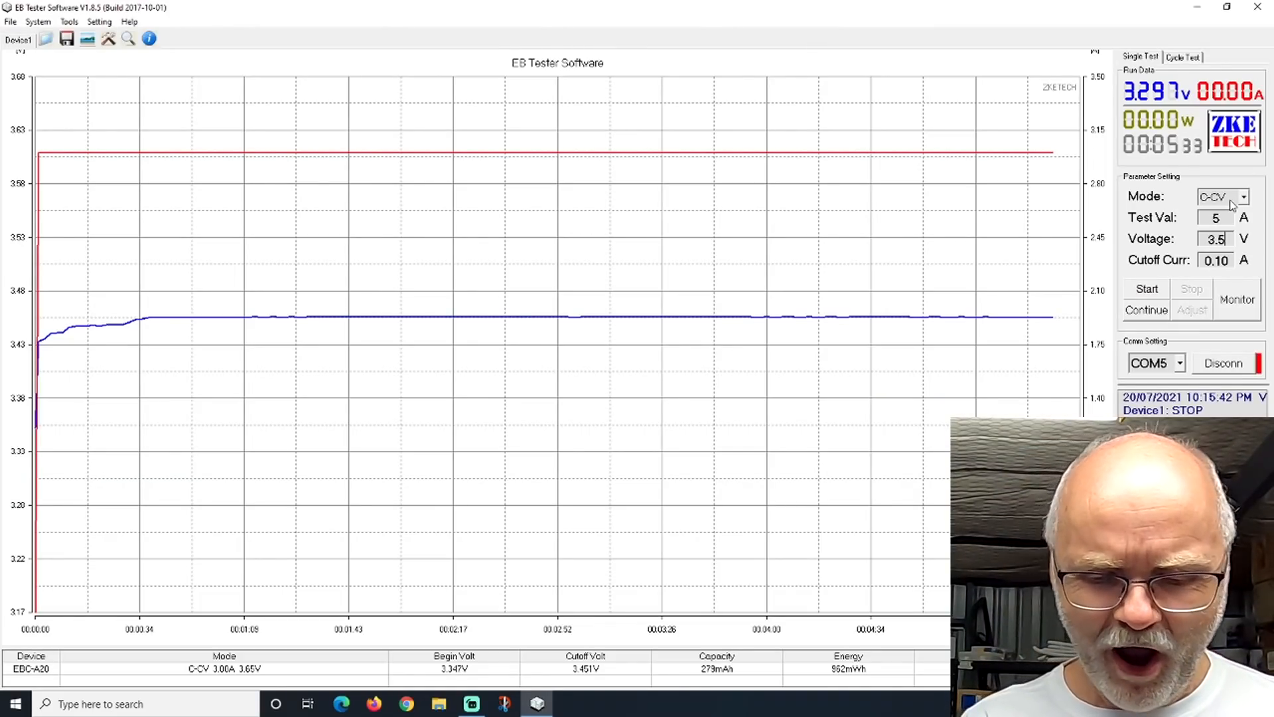
click(1244, 197)
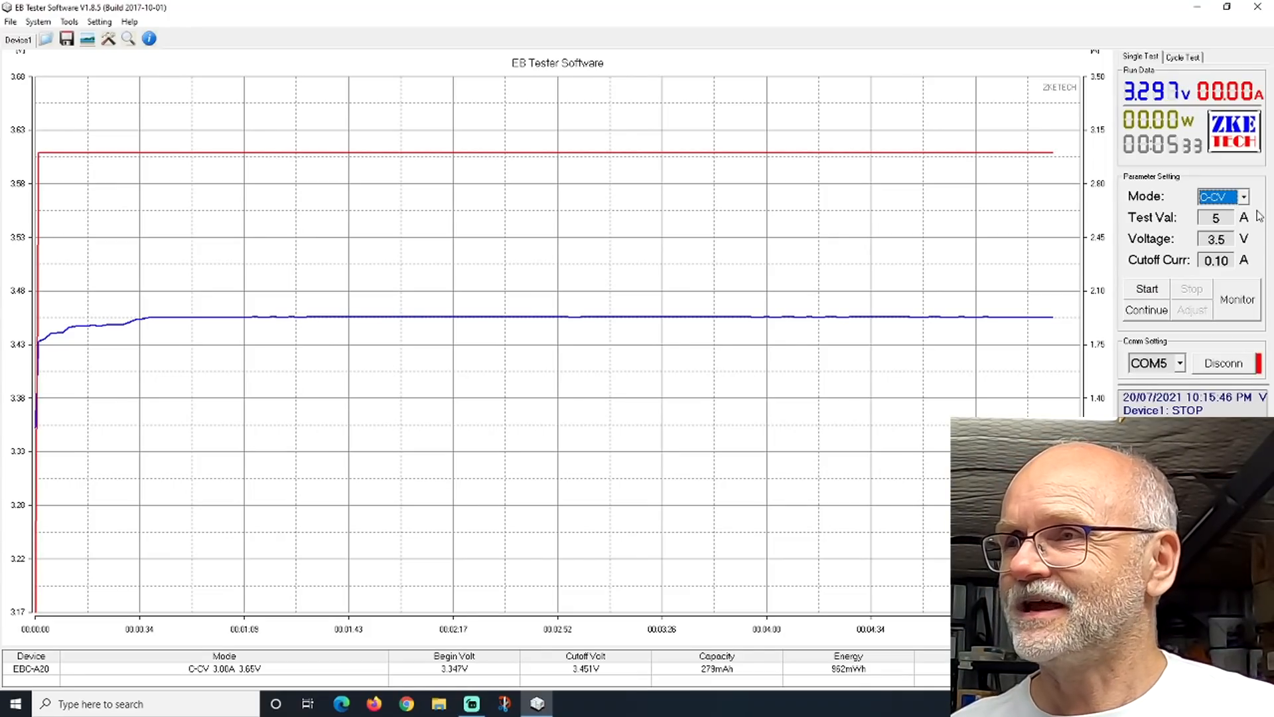
mouse_move(1255, 237)
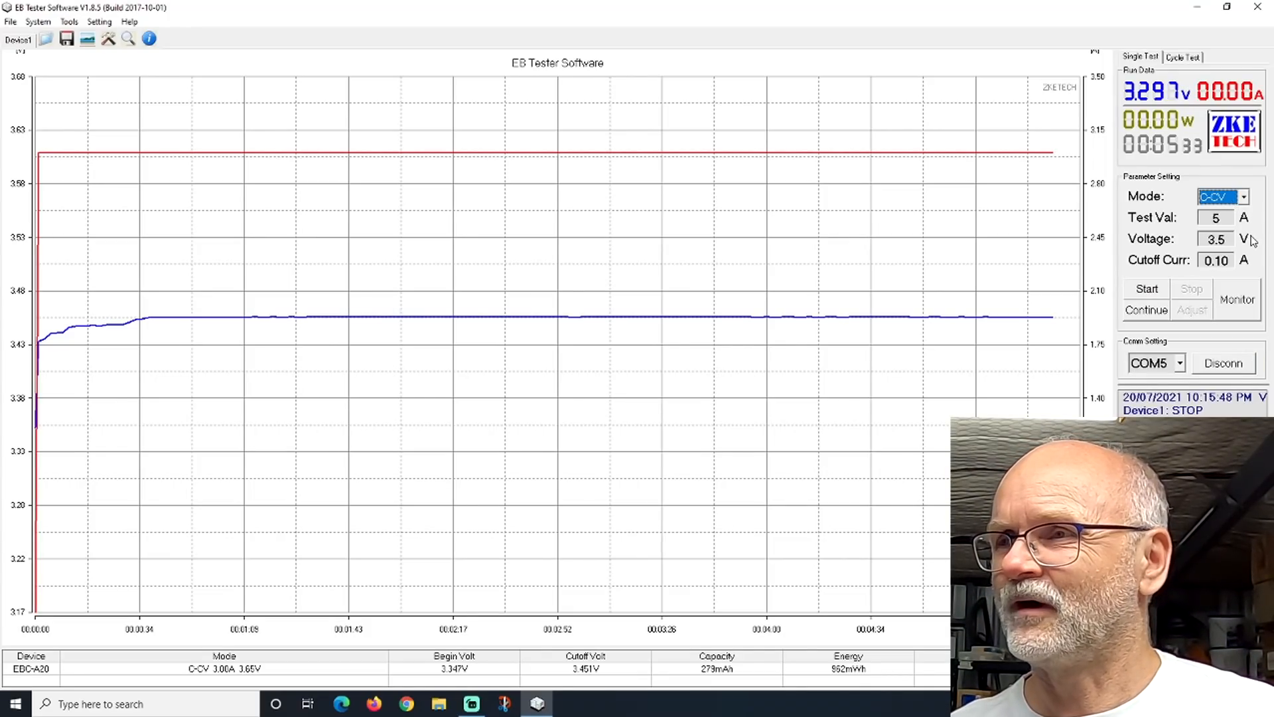
click(1147, 288)
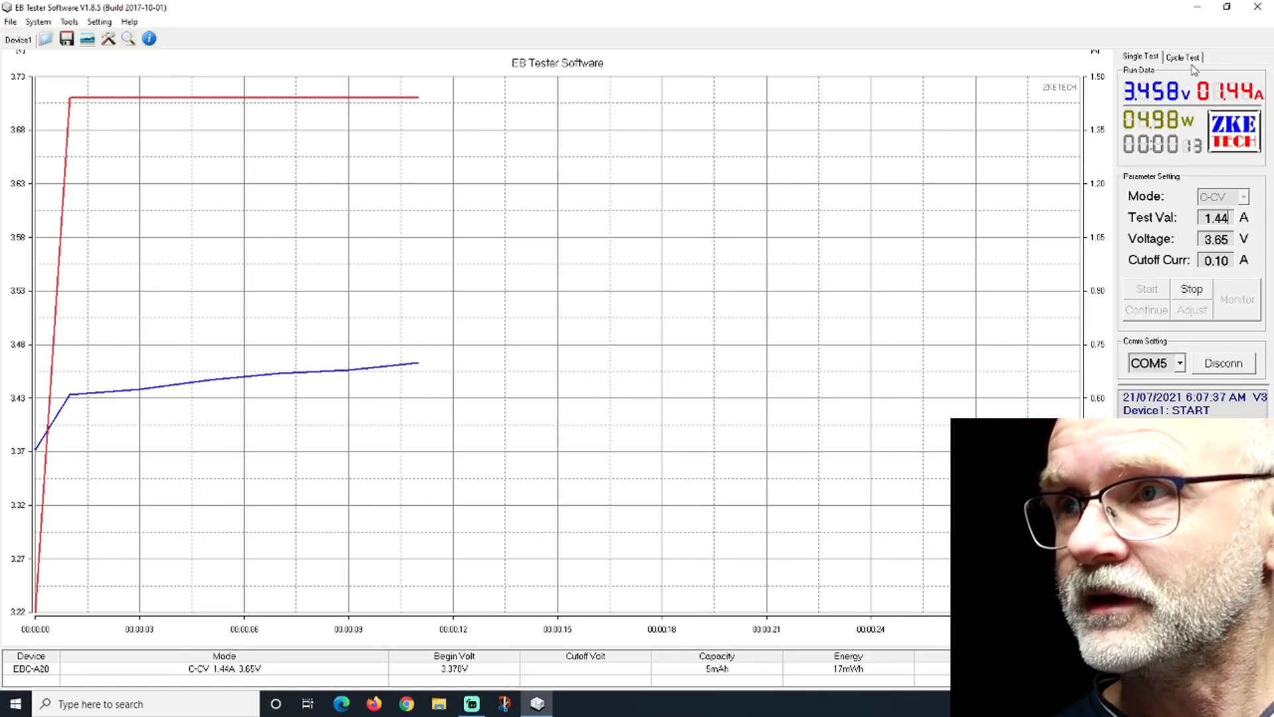
Review the cycle test program: C-CV to 3.65 V, Wait, D-CC to 2.50 V, C-CV.
click(1183, 56)
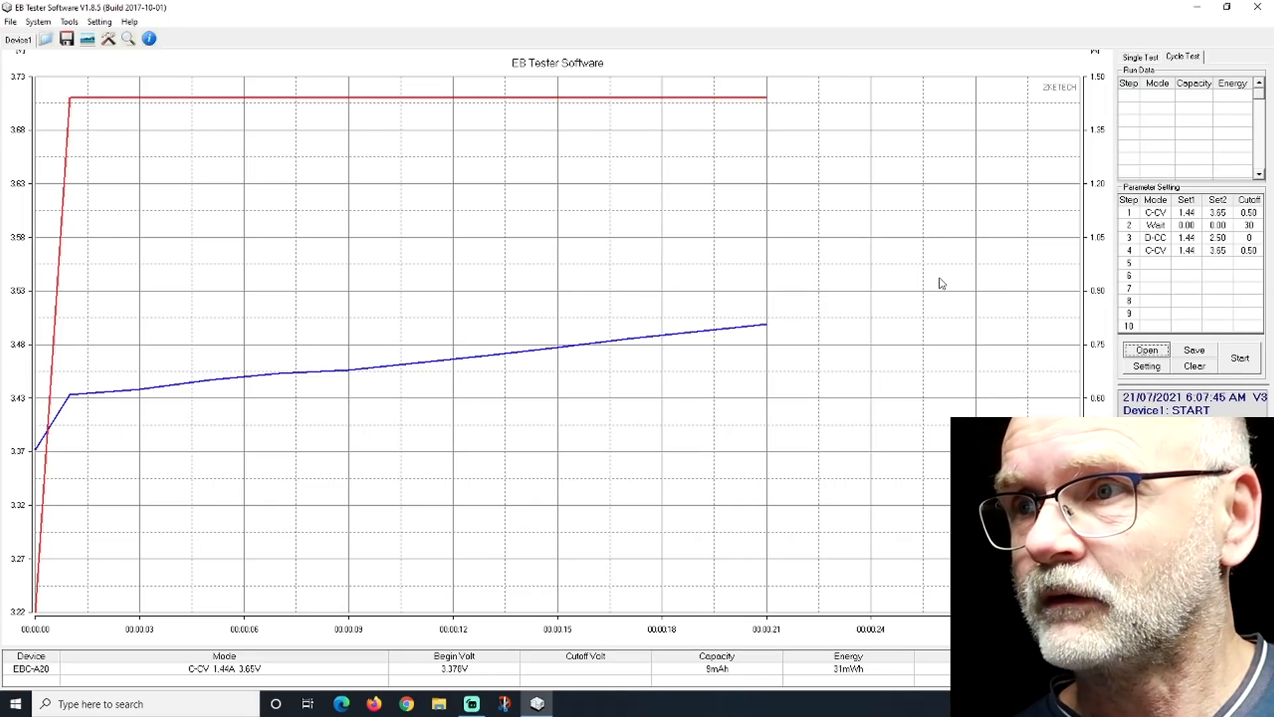
click(1146, 366)
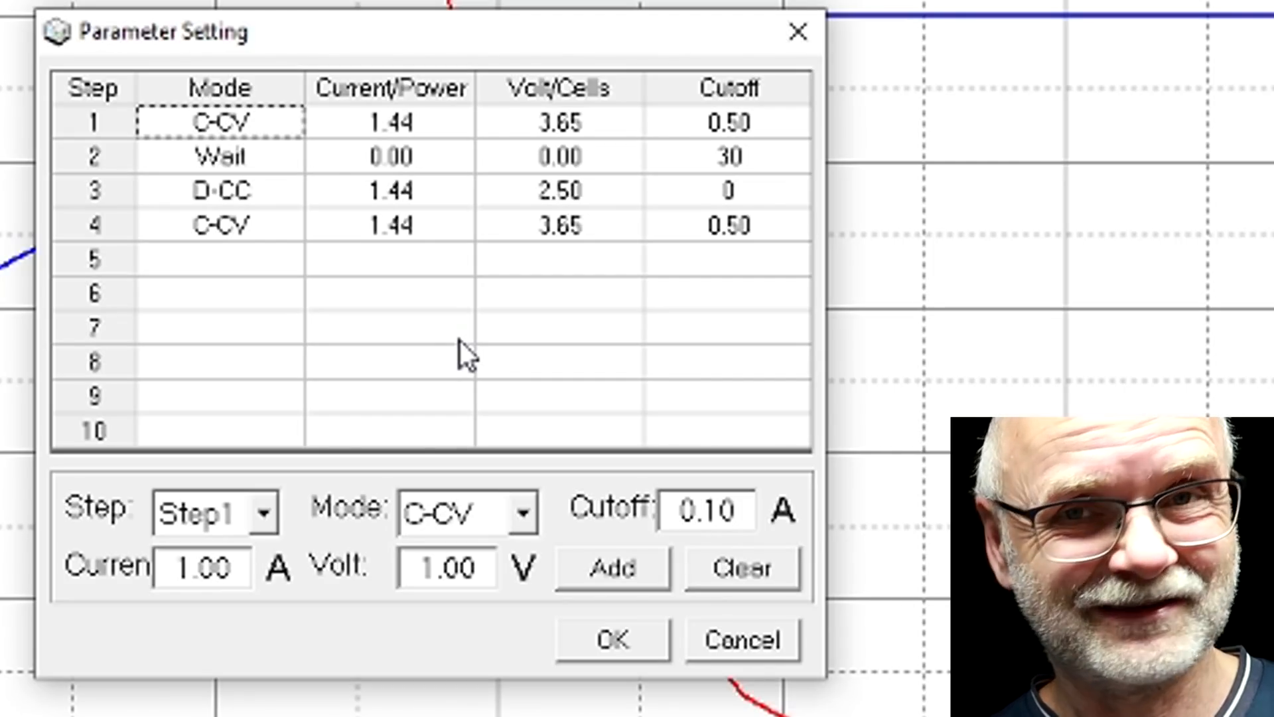
click(611, 638)
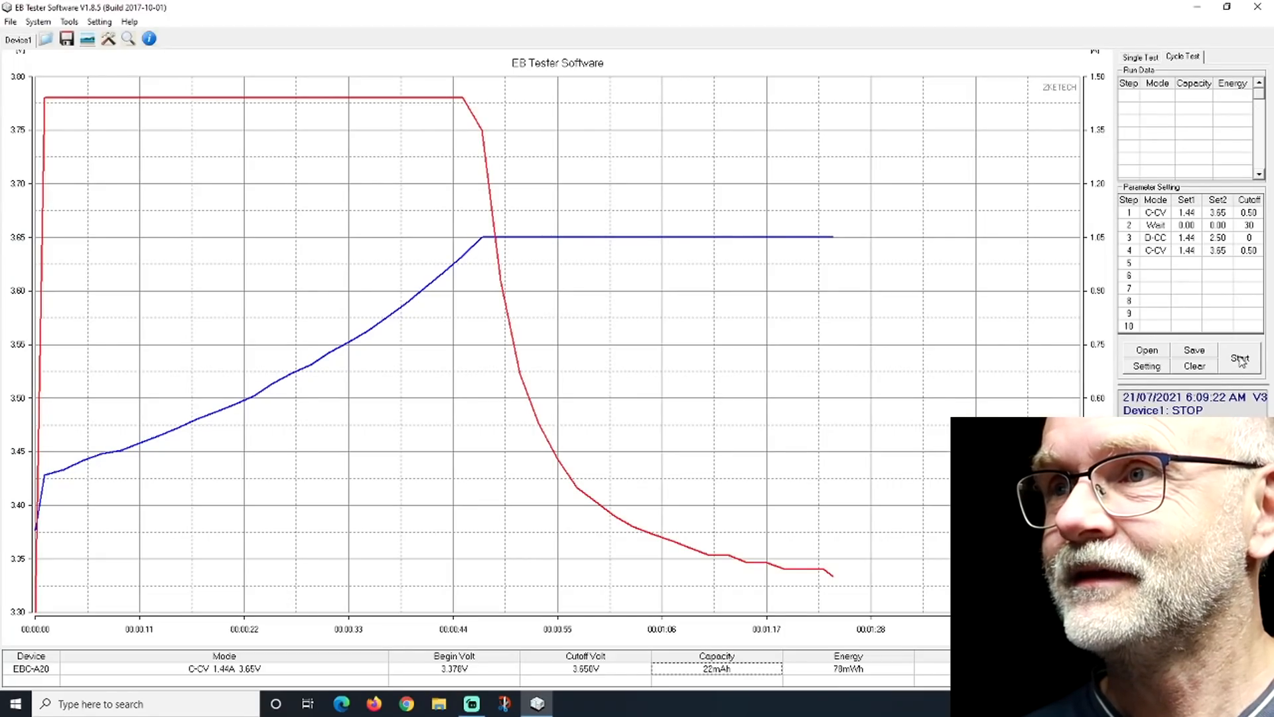
Start the four-step charge and discharge cycle and check its progress in both views.
click(1240, 359)
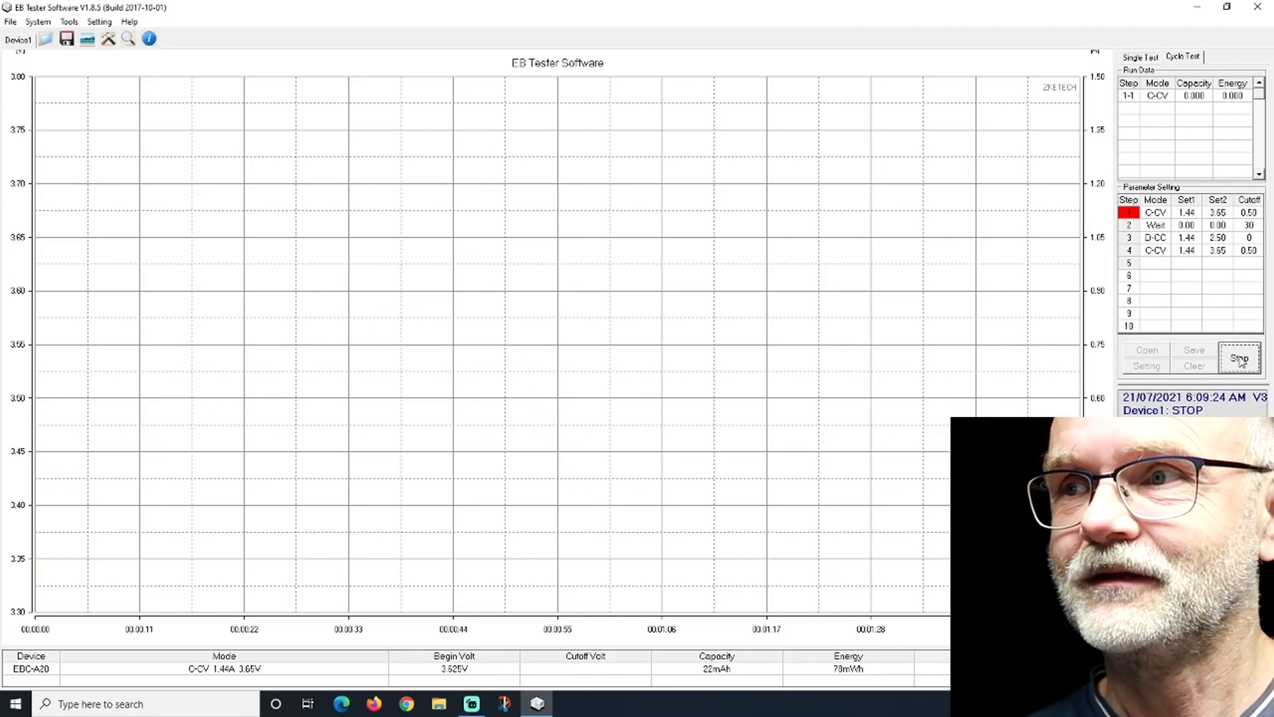
click(1141, 57)
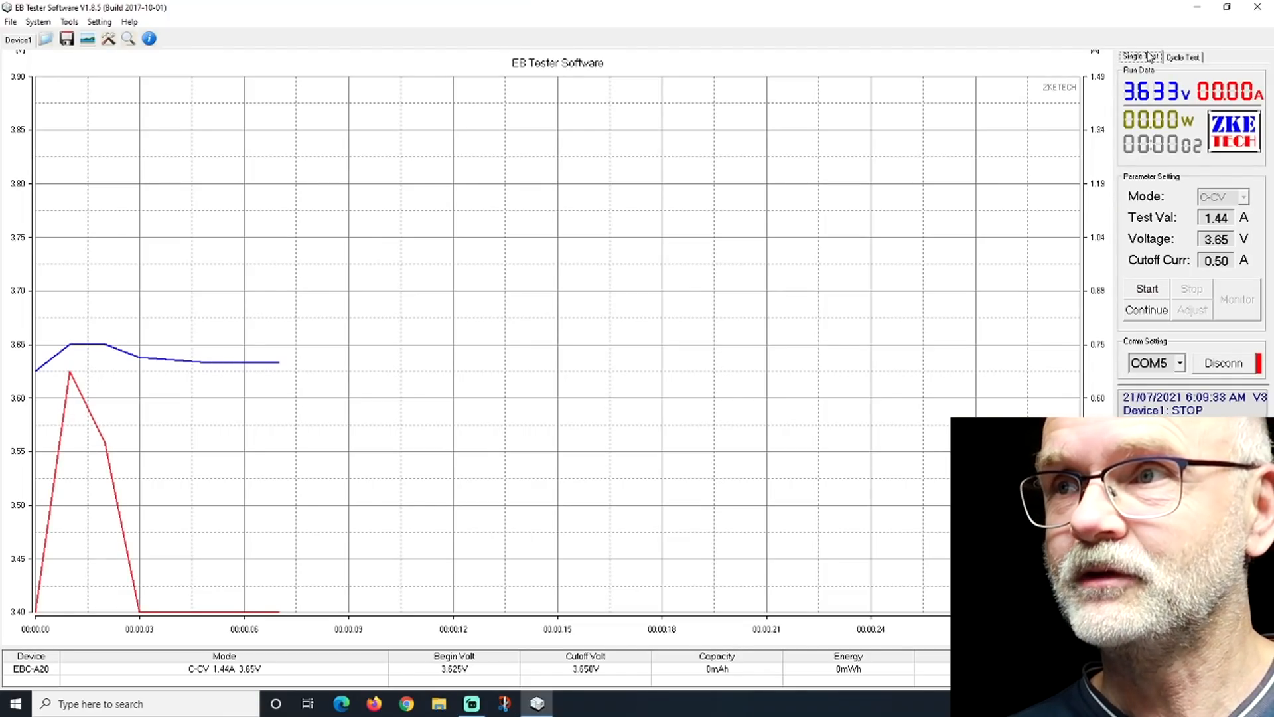
click(1183, 57)
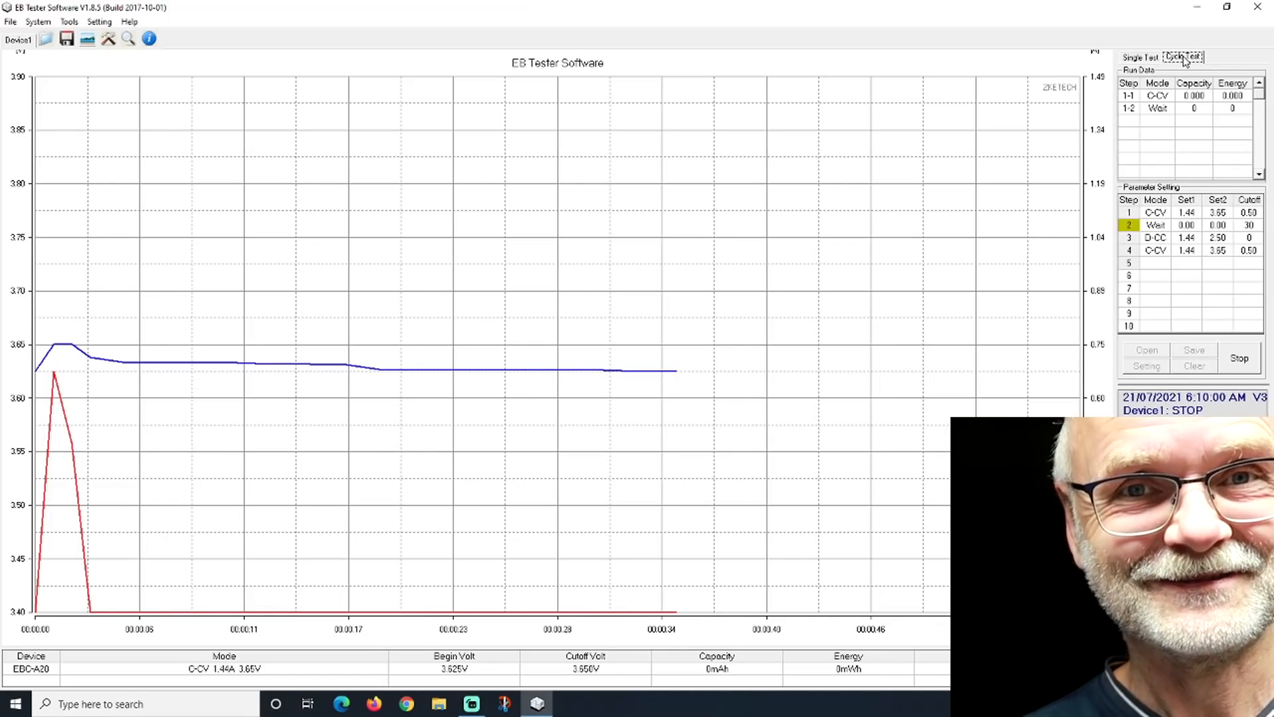
Return to the Single Test view showing the finished discharge-to-2.5 V and recharge curve.
click(1141, 57)
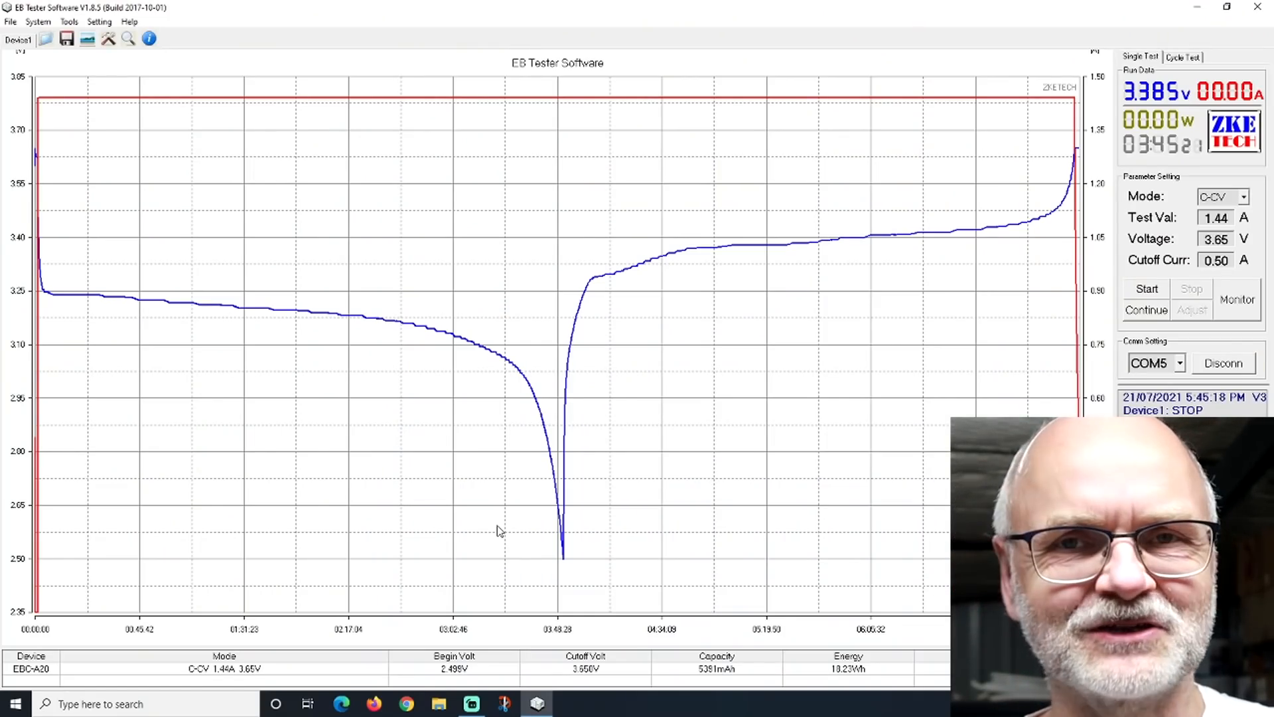
mouse_move(651, 321)
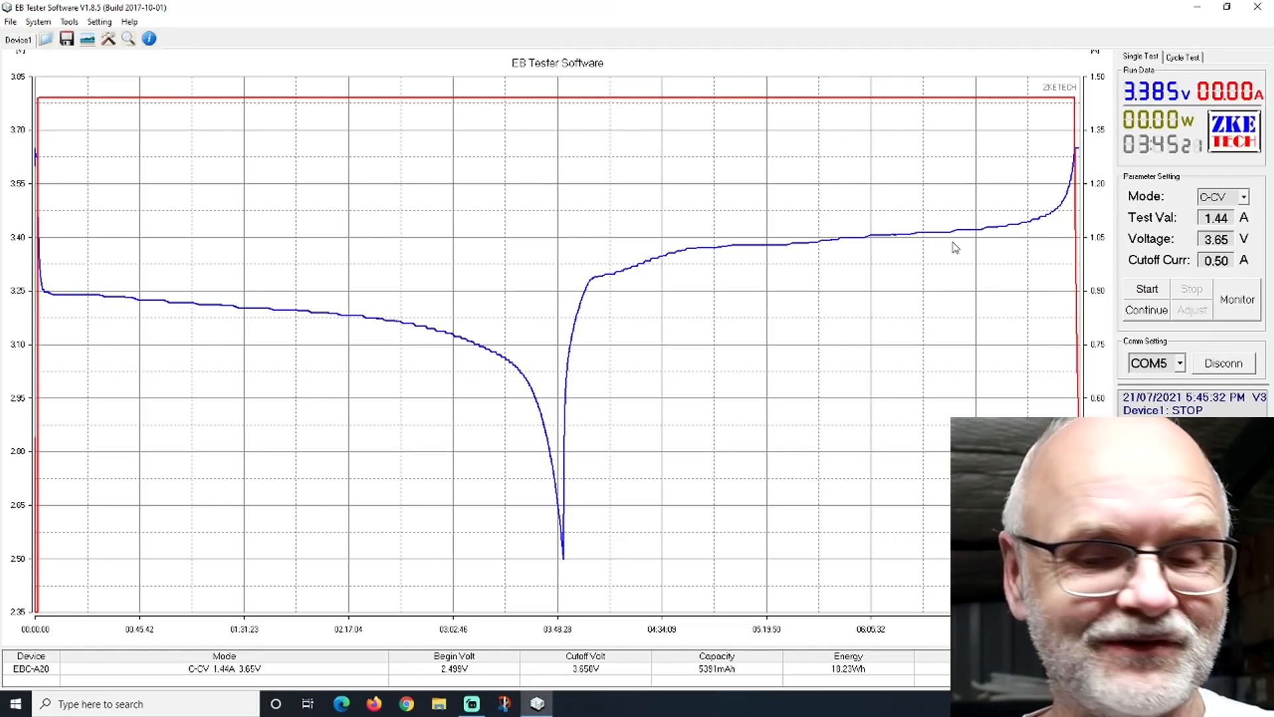
mouse_move(774, 443)
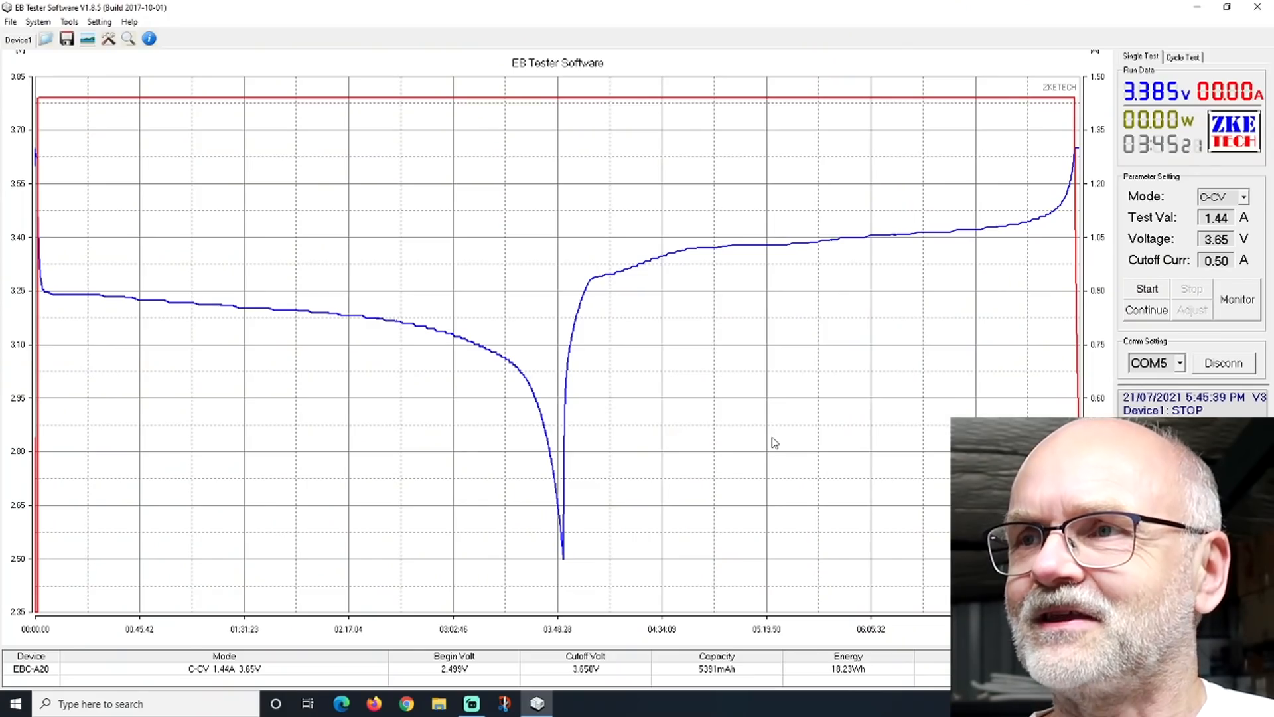
Show the Cycle Test run data: 5.519 Ah discharged and 5.391 Ah charged back.
click(1183, 57)
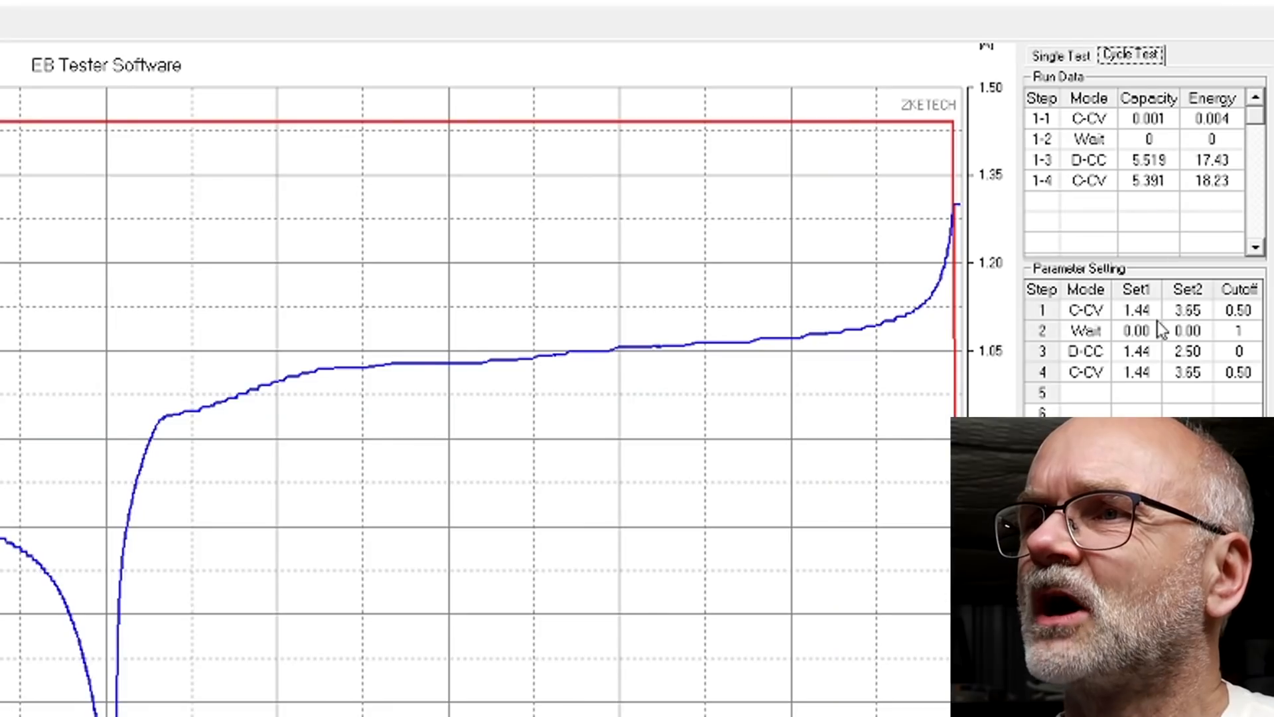
mouse_move(1190, 386)
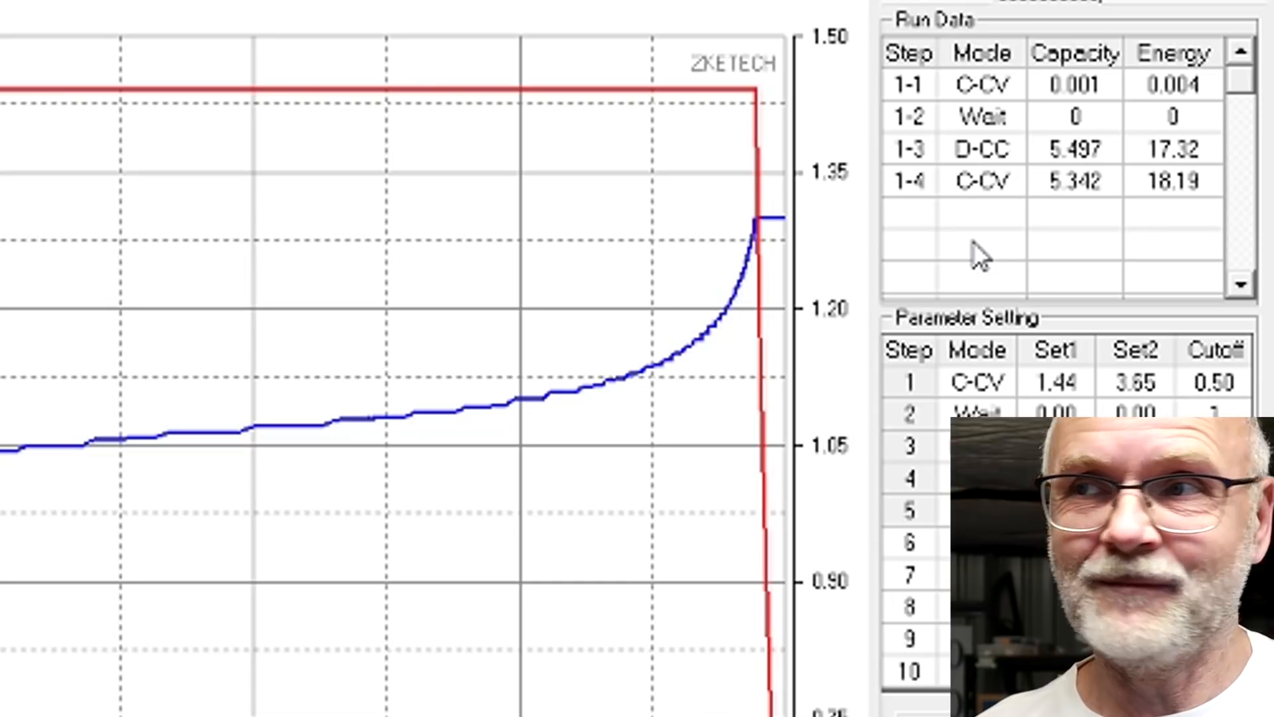
mouse_move(1037, 180)
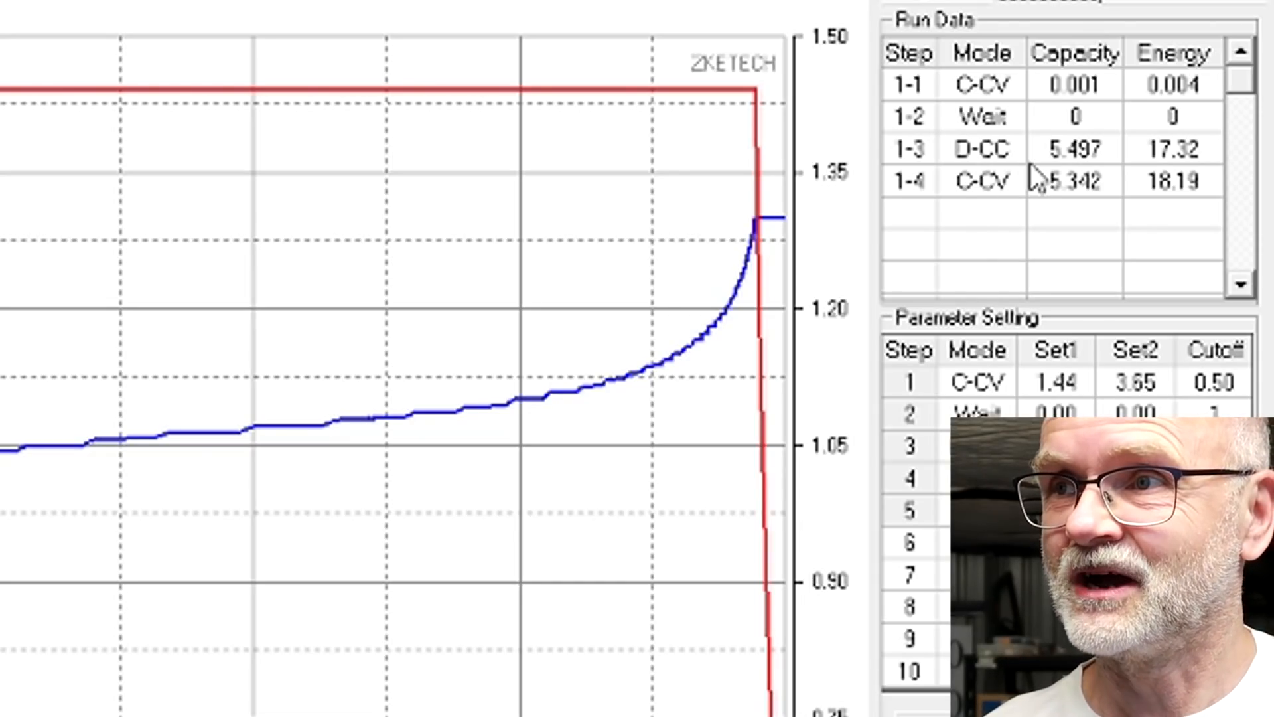
mouse_move(1073, 219)
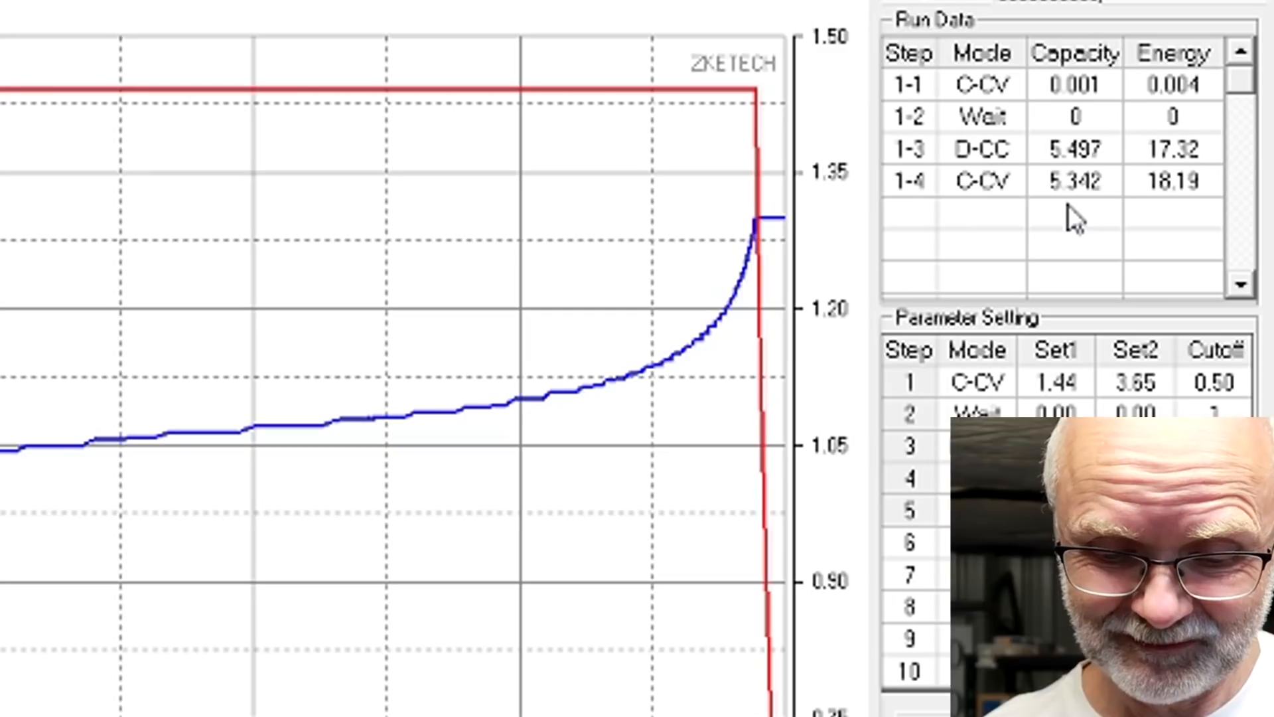
click(1074, 214)
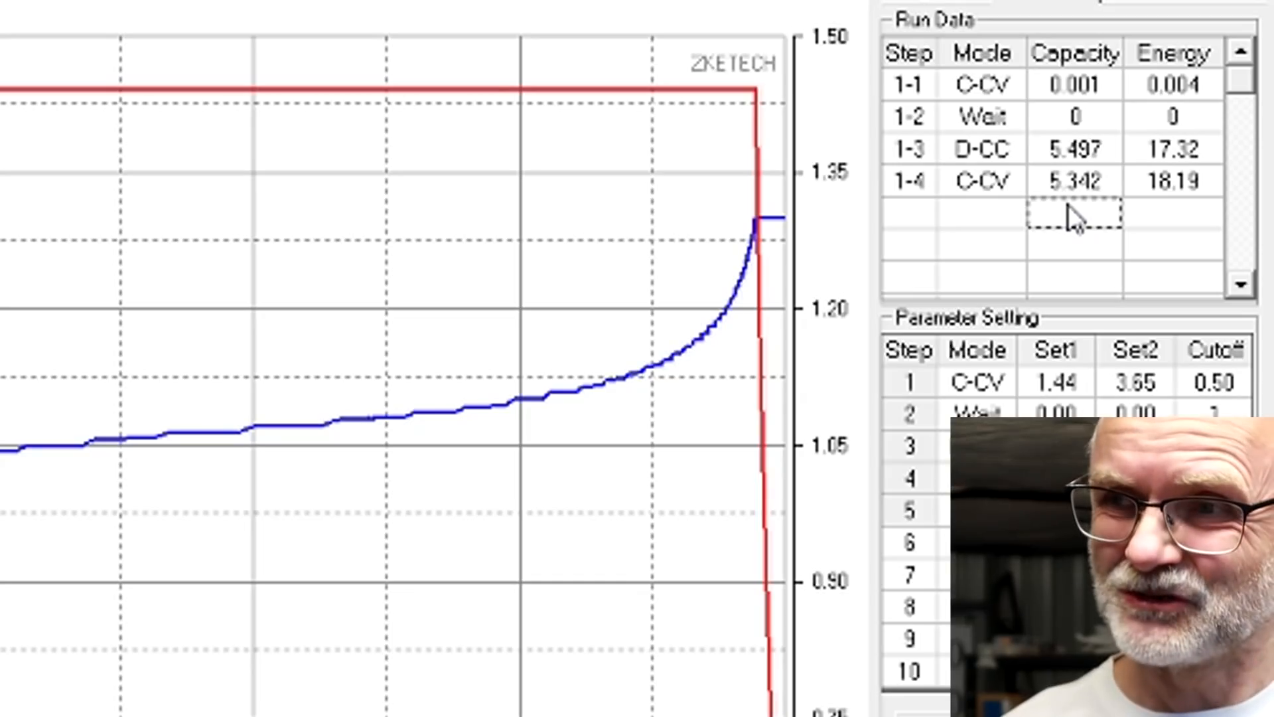
mouse_move(311, 389)
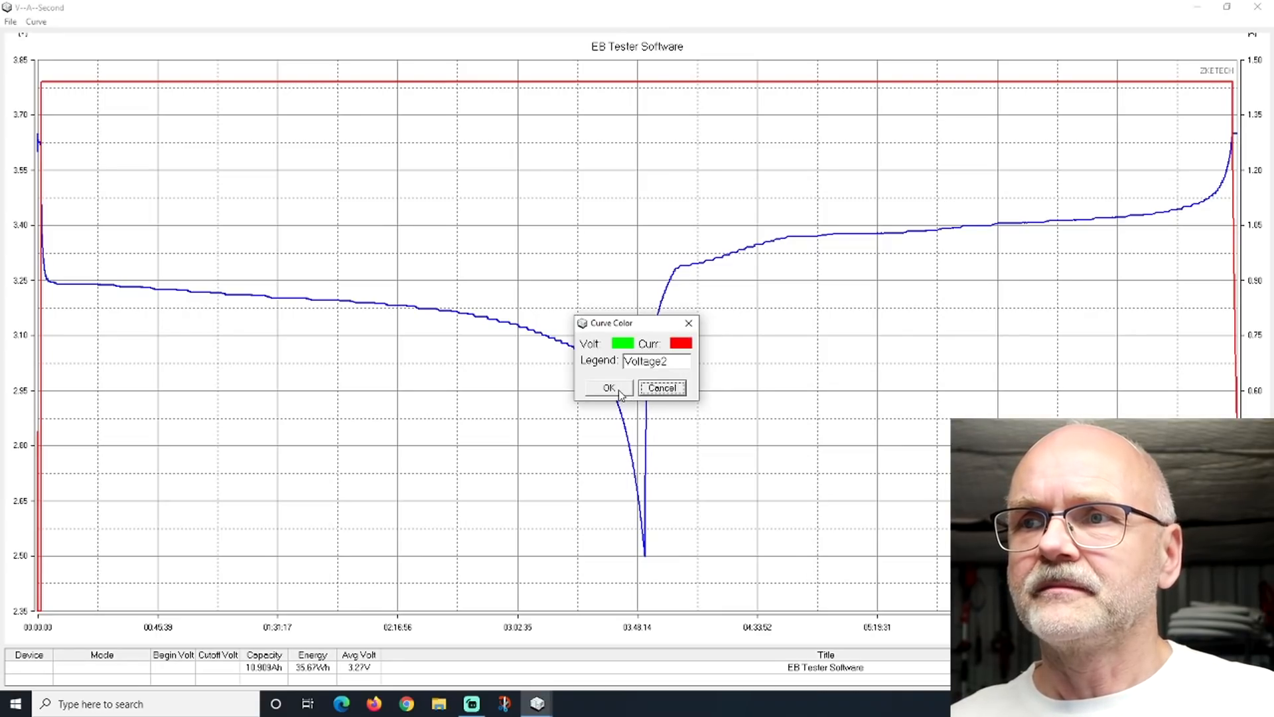
Confirm the second curve's colour and give the fourth voltage curve orange.
click(607, 388)
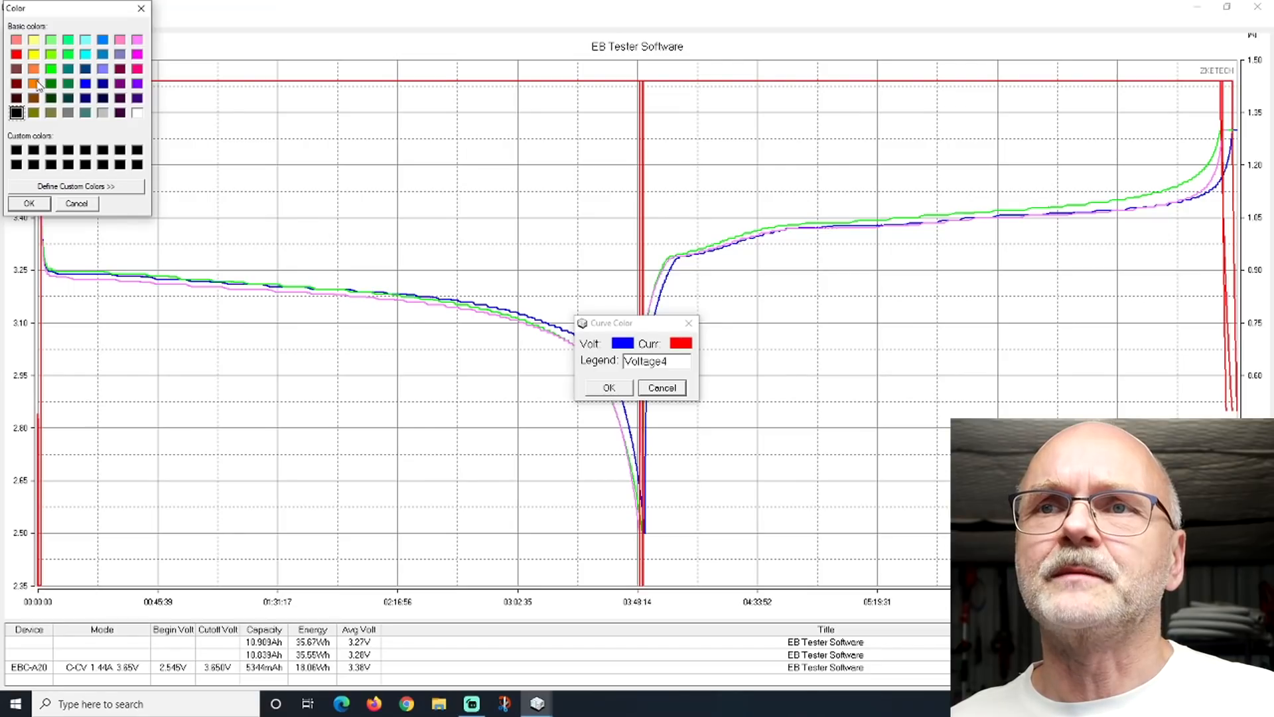
click(28, 203)
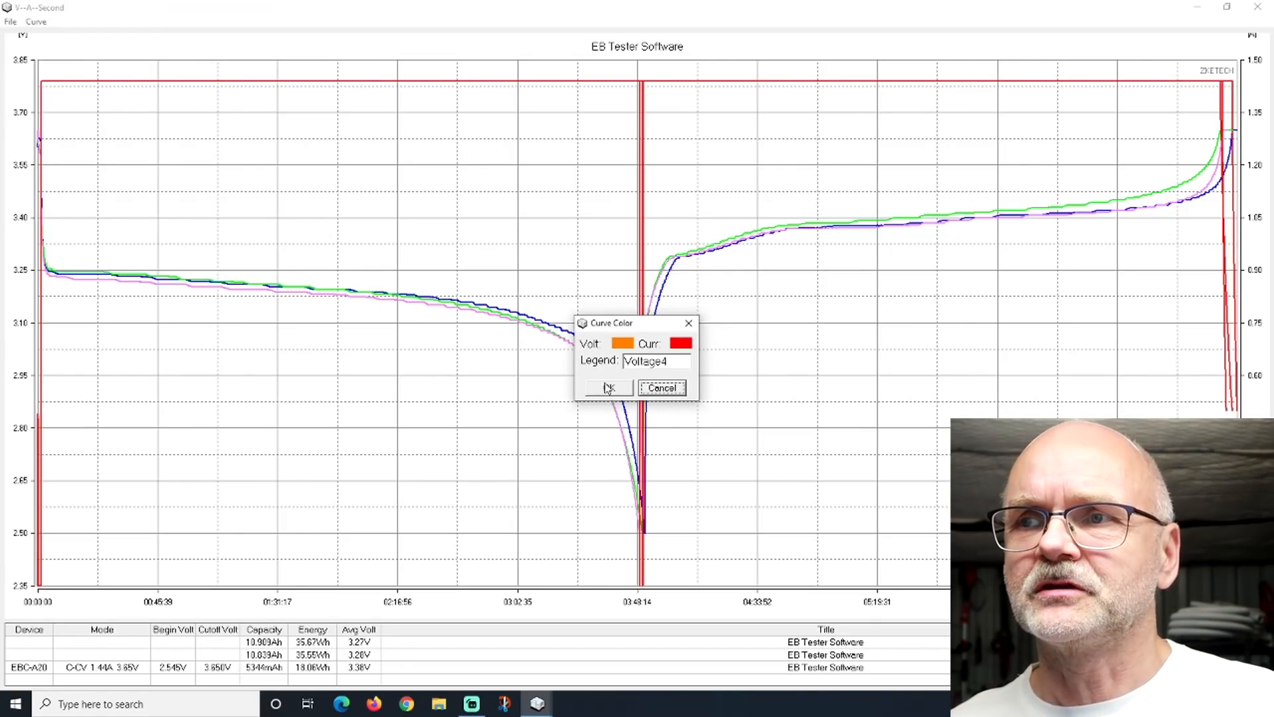
click(607, 388)
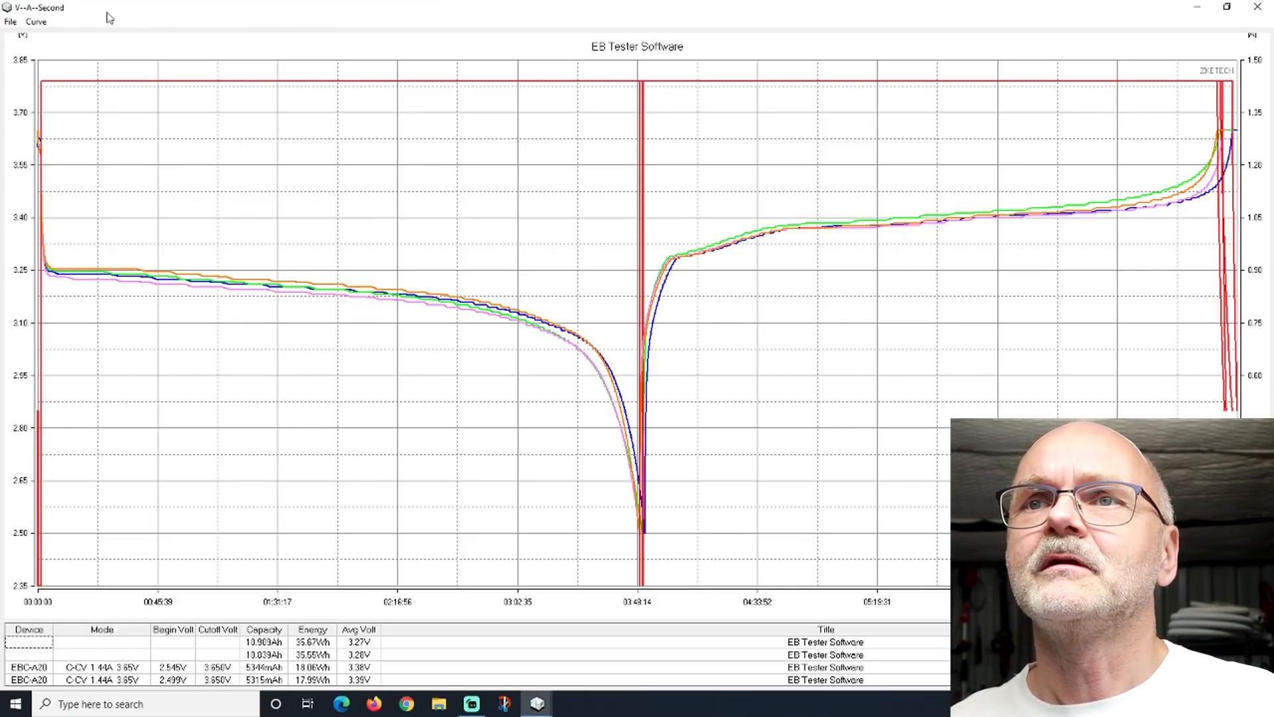
Hide the Current curve so only the four cell voltage curves remain.
click(35, 22)
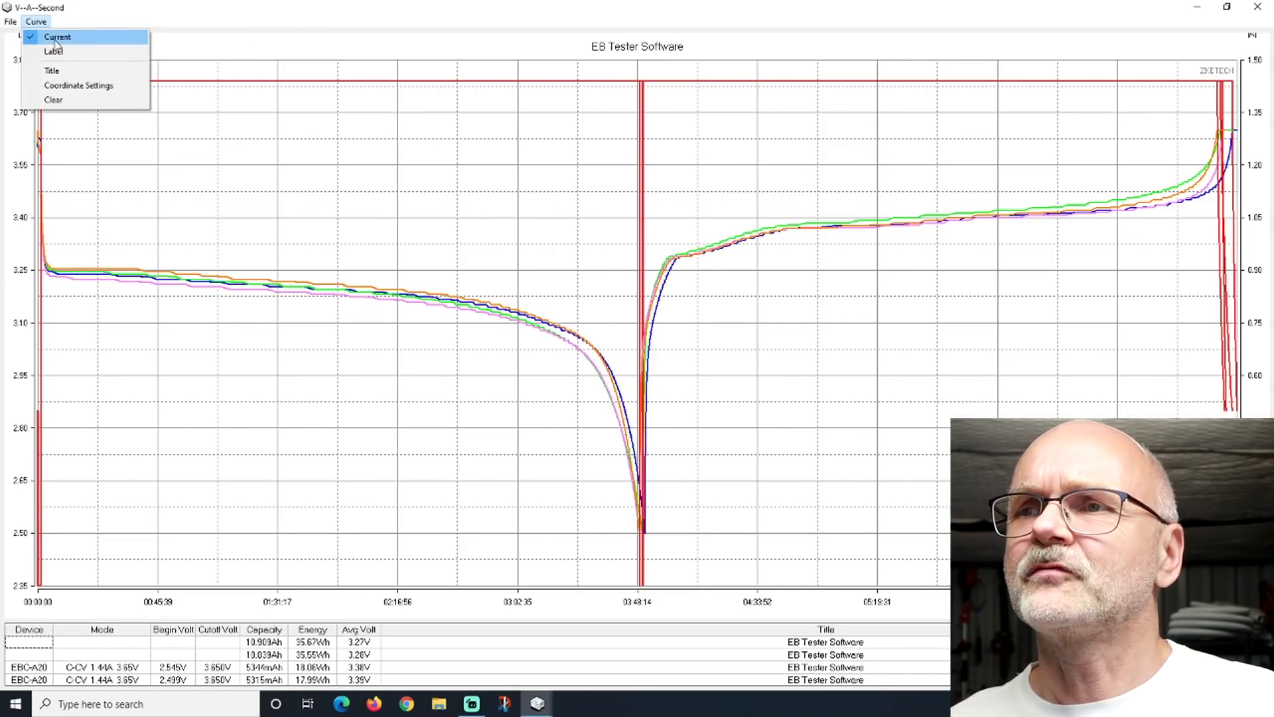
click(57, 37)
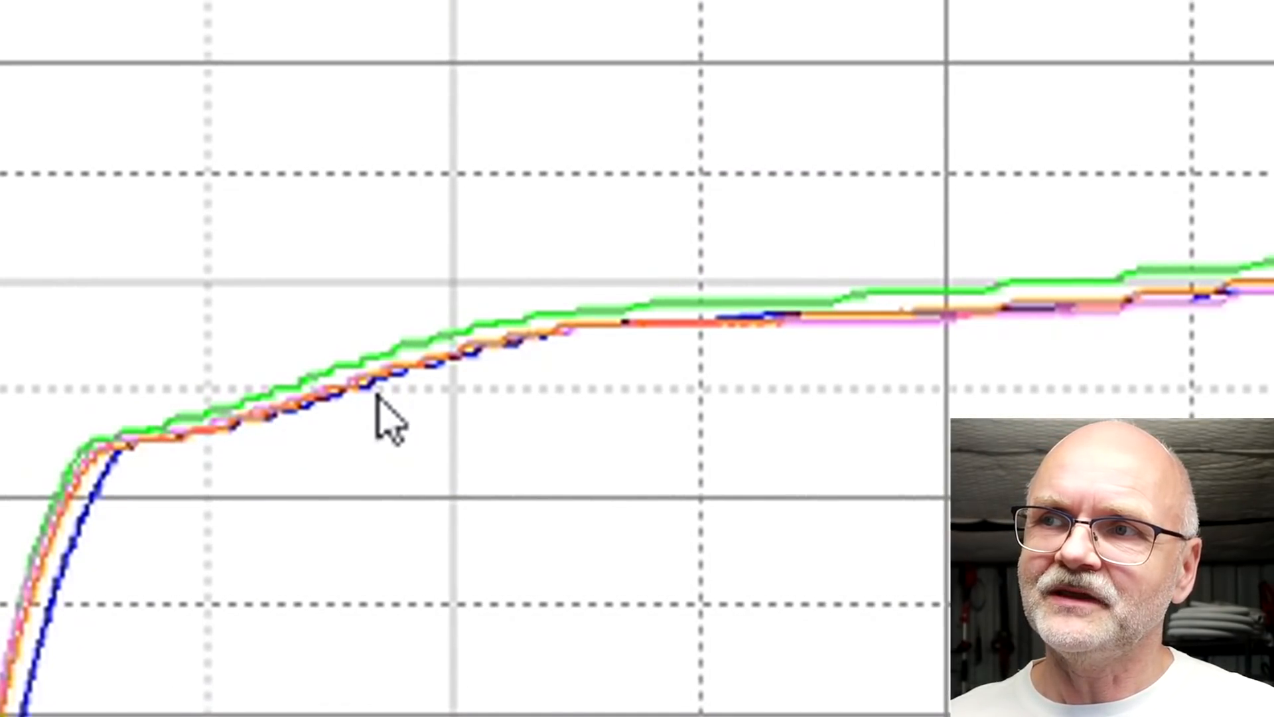
mouse_move(207, 480)
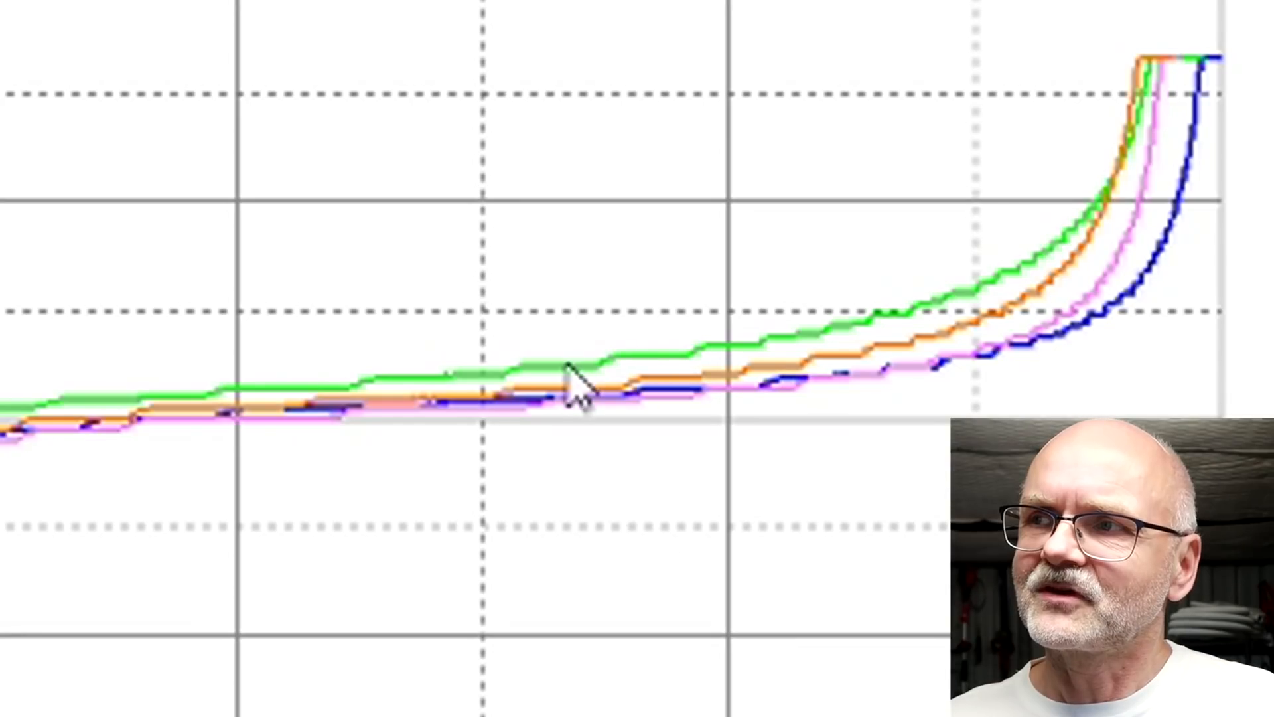
mouse_move(919, 375)
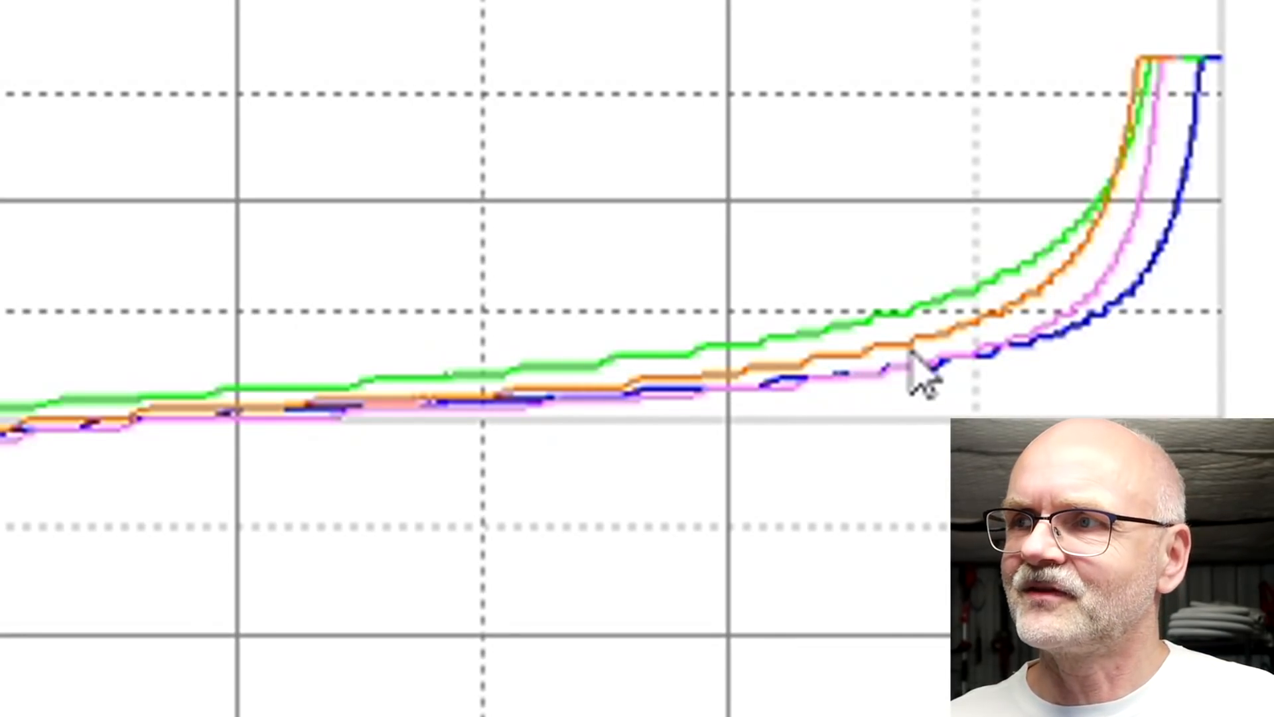
mouse_move(1073, 370)
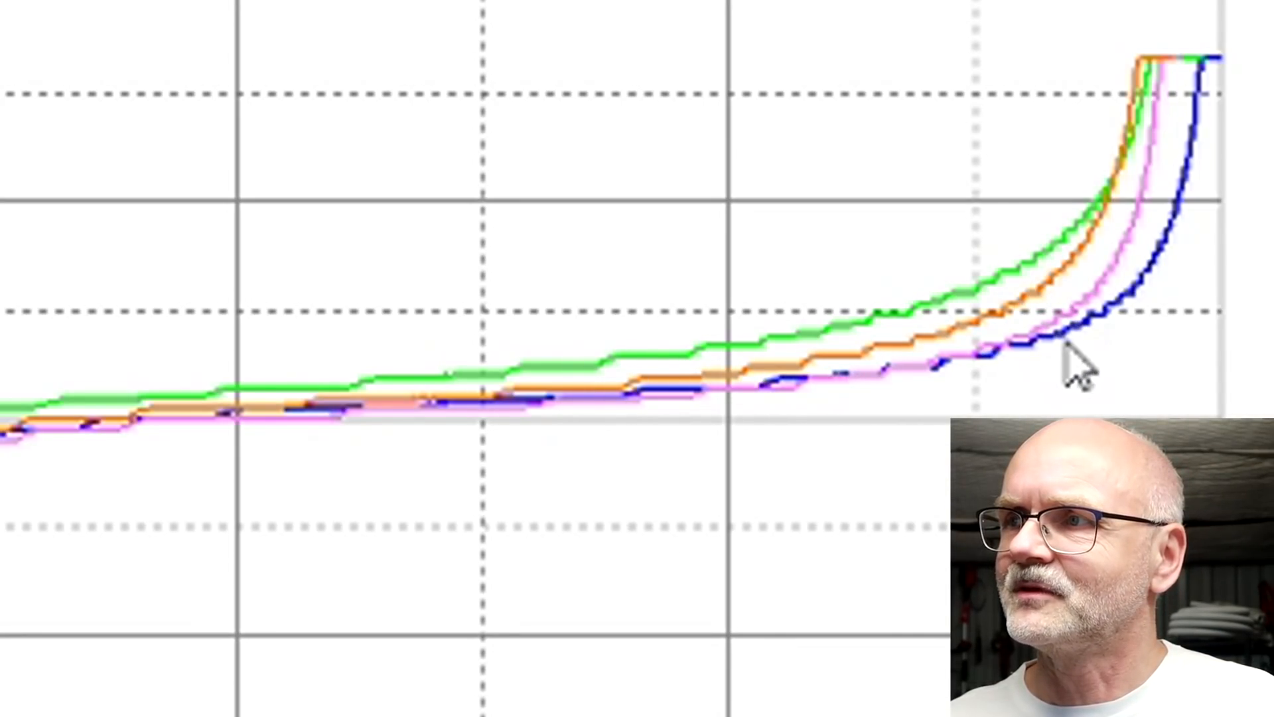
mouse_move(1211, 313)
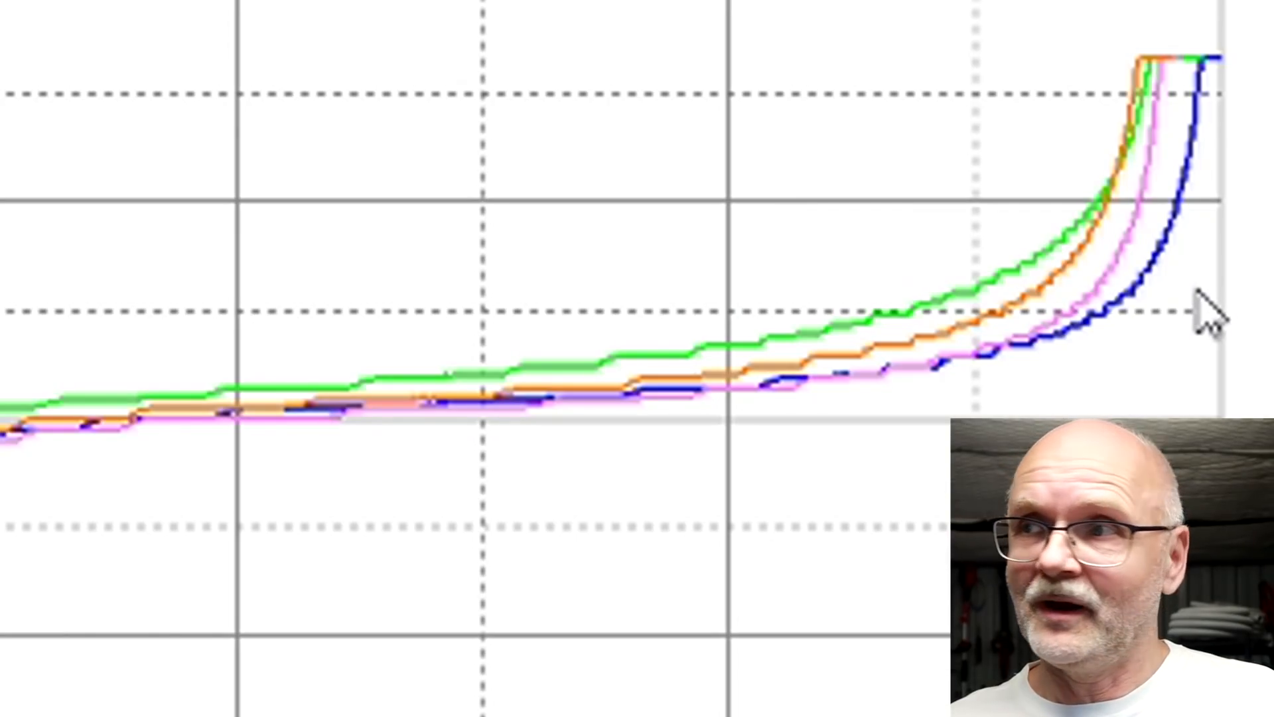
mouse_move(1080, 276)
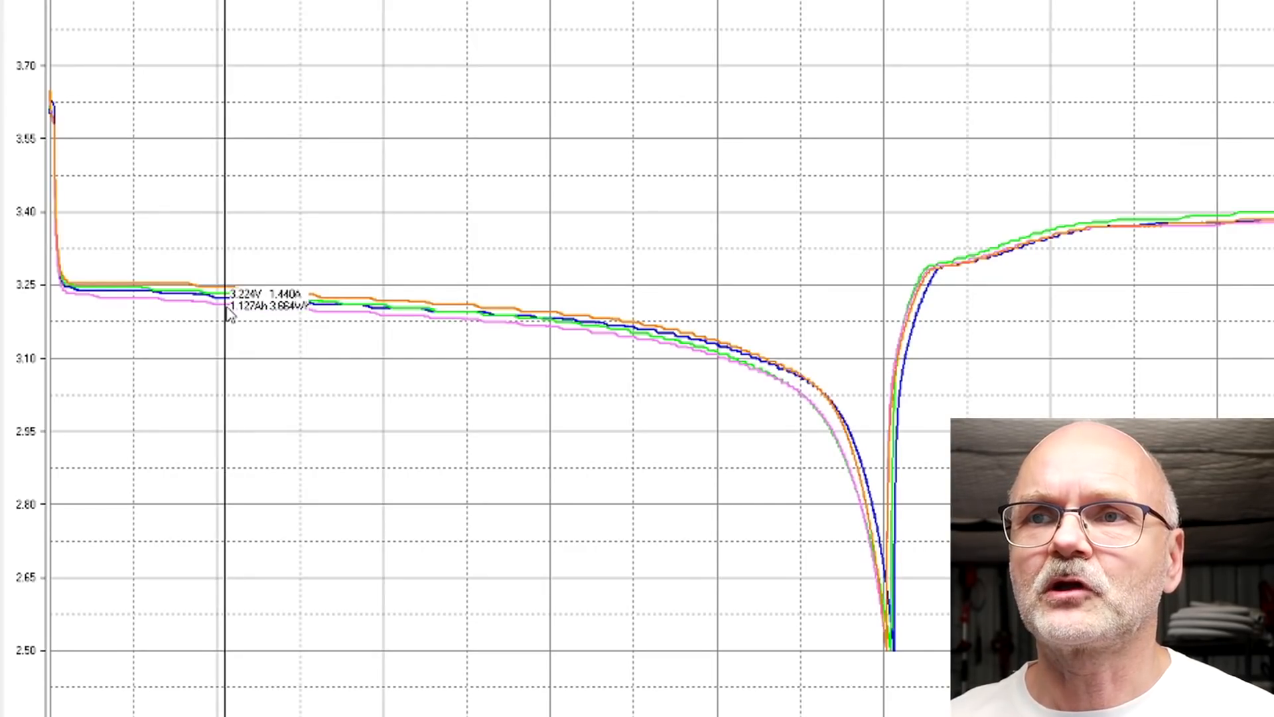
mouse_move(250, 360)
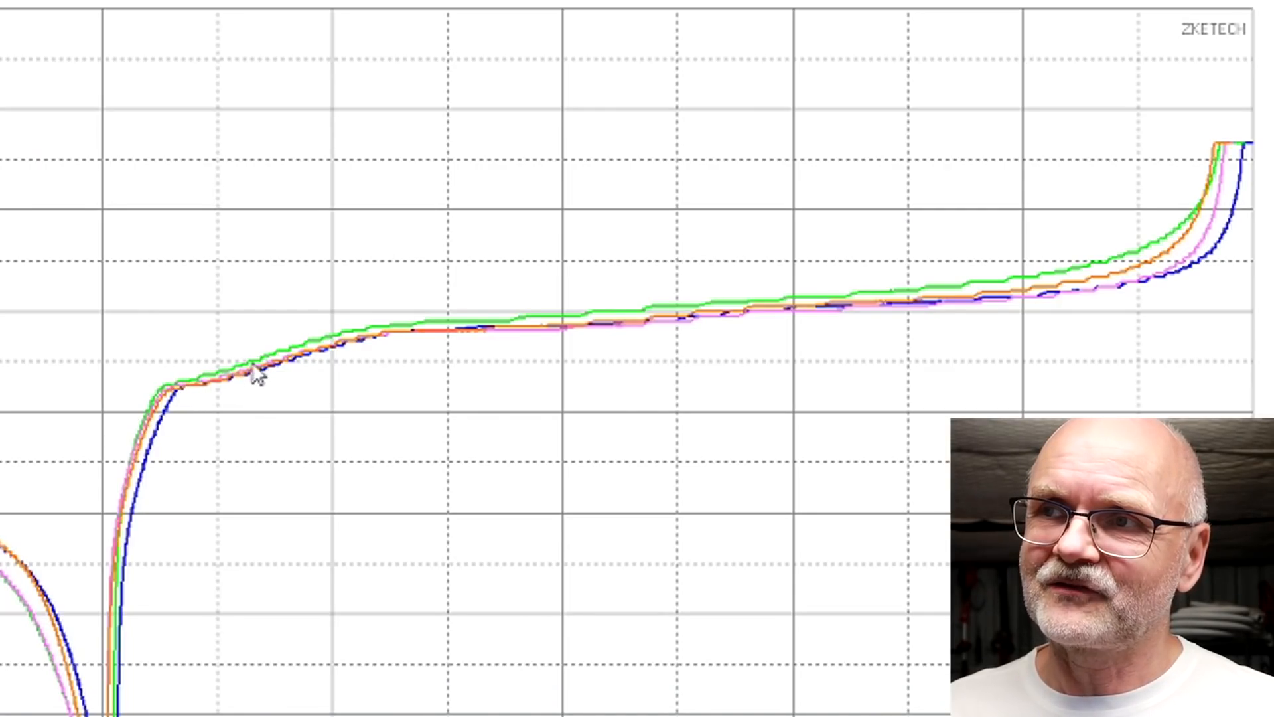
mouse_move(727, 330)
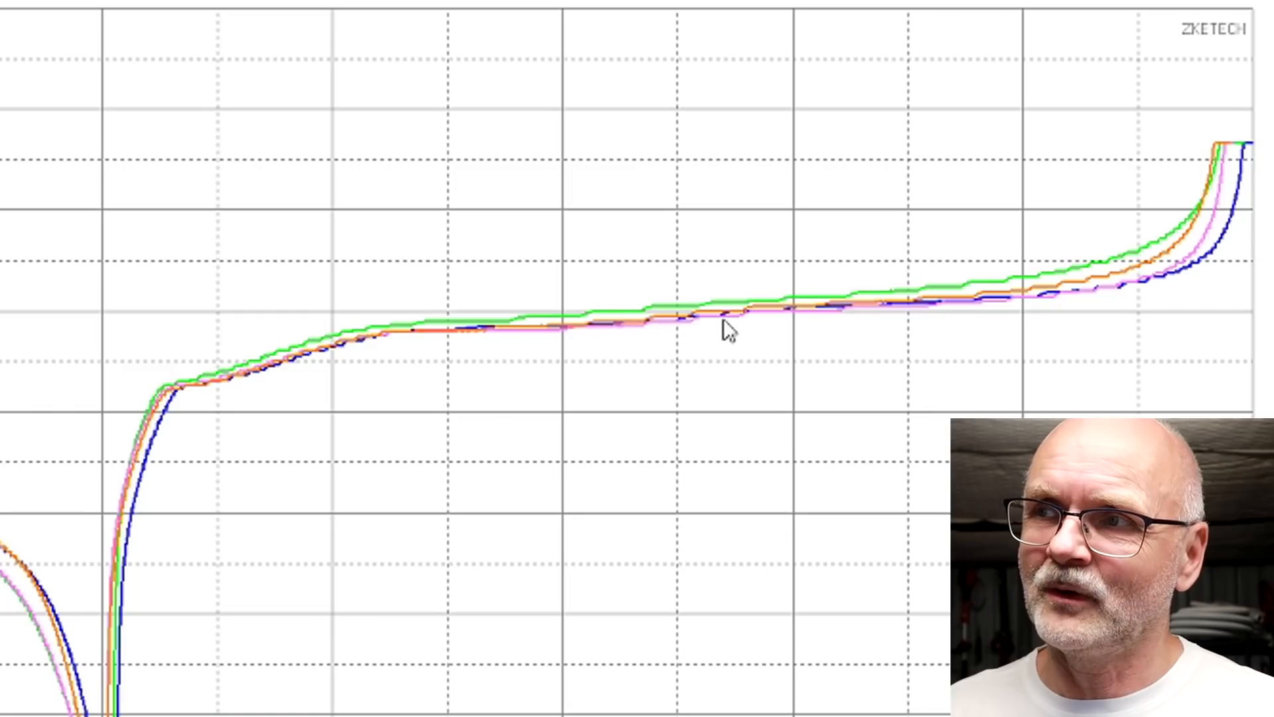
mouse_move(1049, 288)
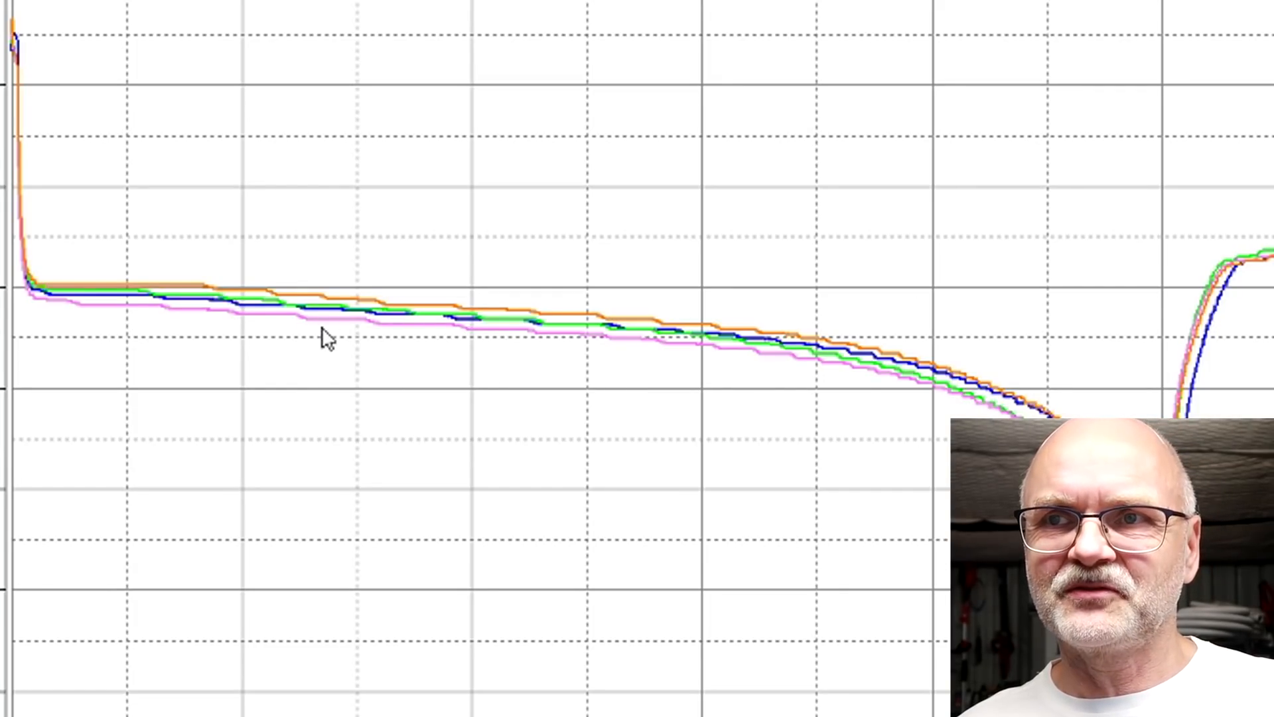
mouse_move(451, 338)
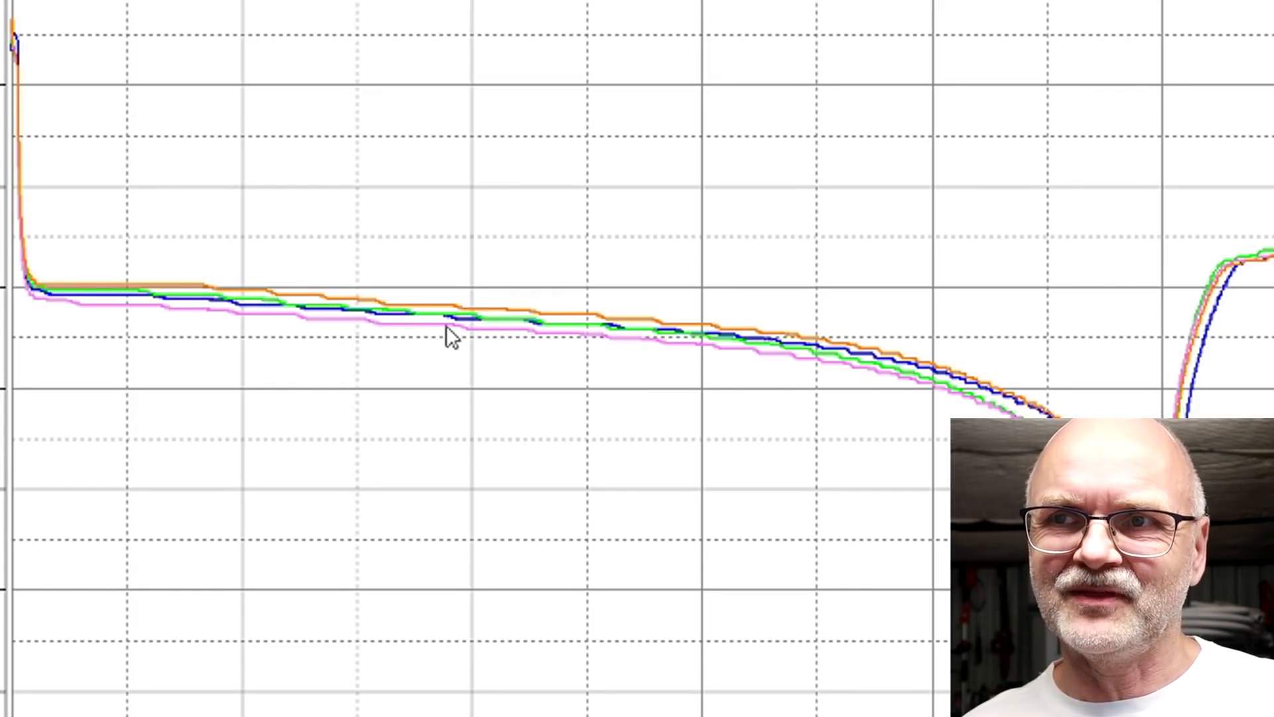
mouse_move(781, 371)
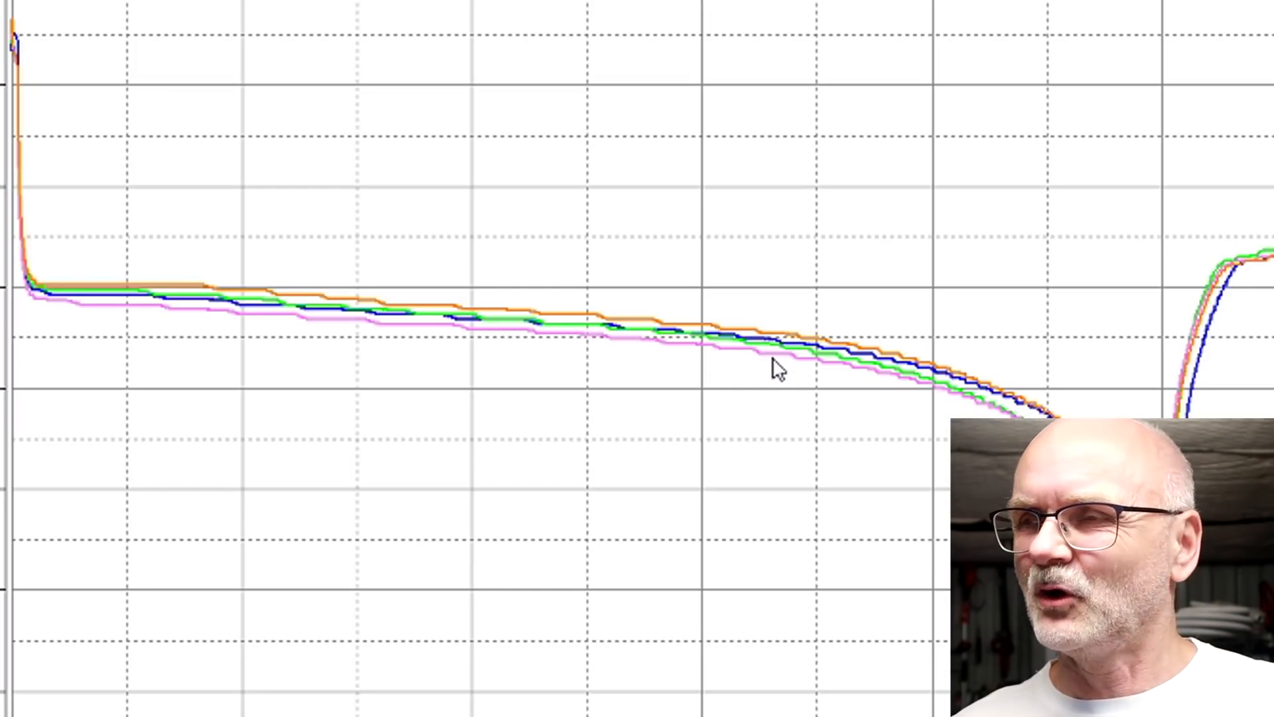